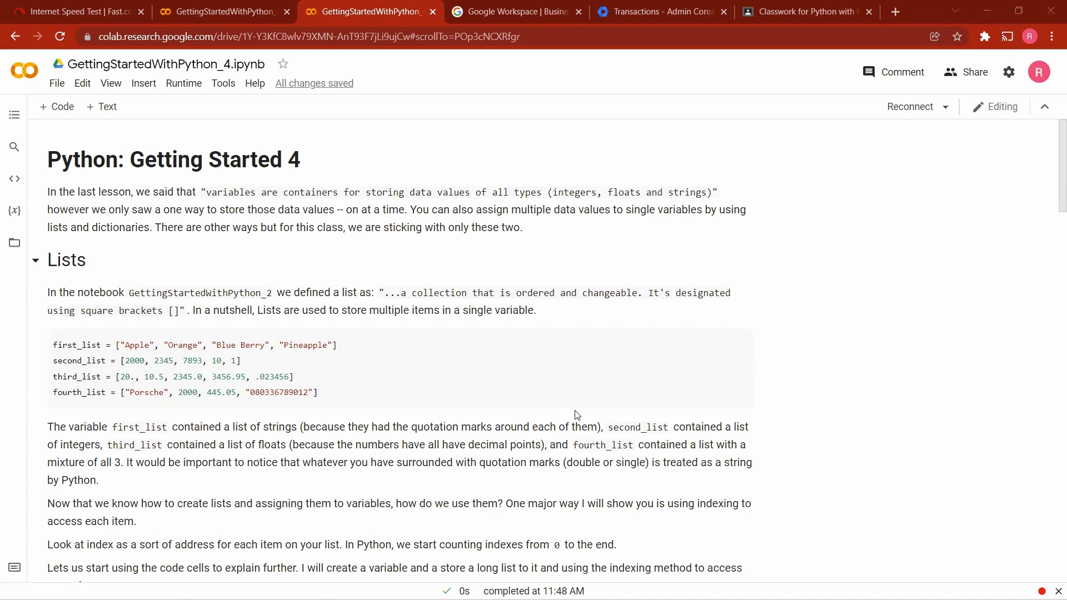
- Scroll the GettingStartedWithPython_4 notebook down to the Lists examples and the Indexing heading
scroll(down, 3)
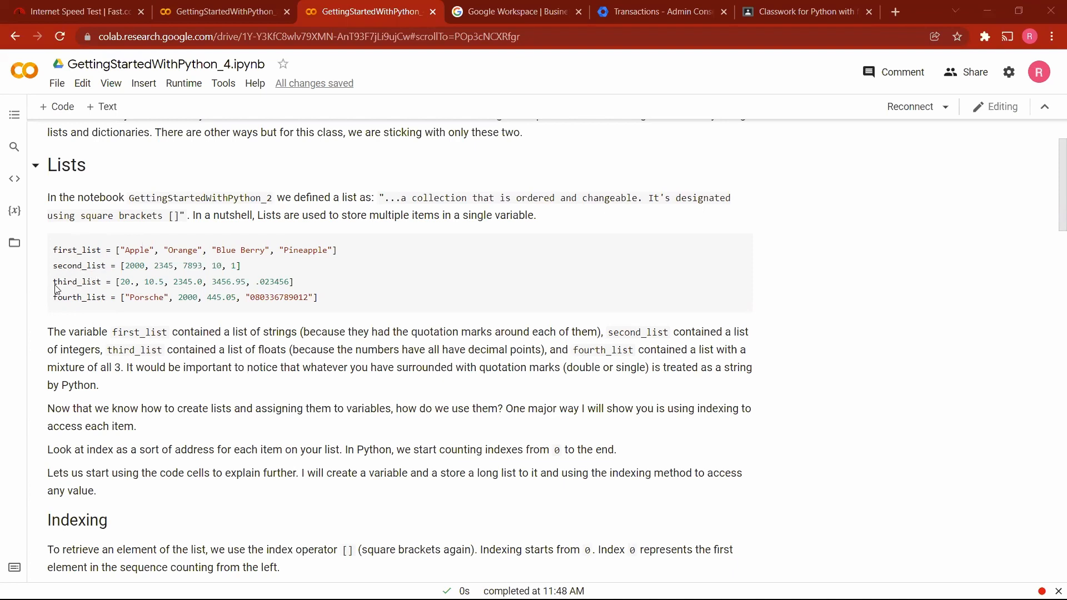
mouse_move(73, 291)
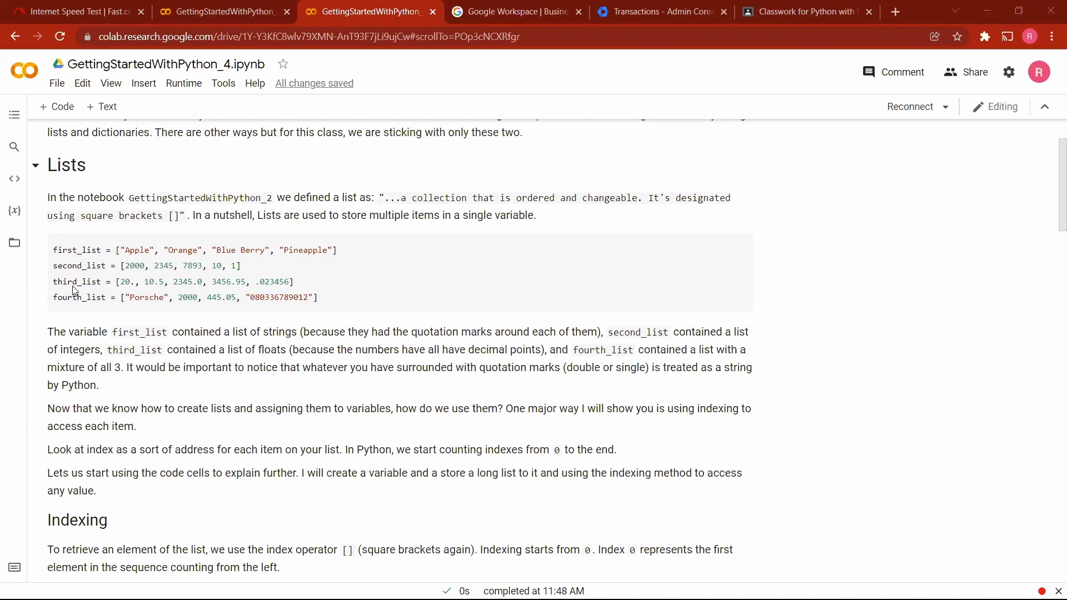
mouse_move(100, 307)
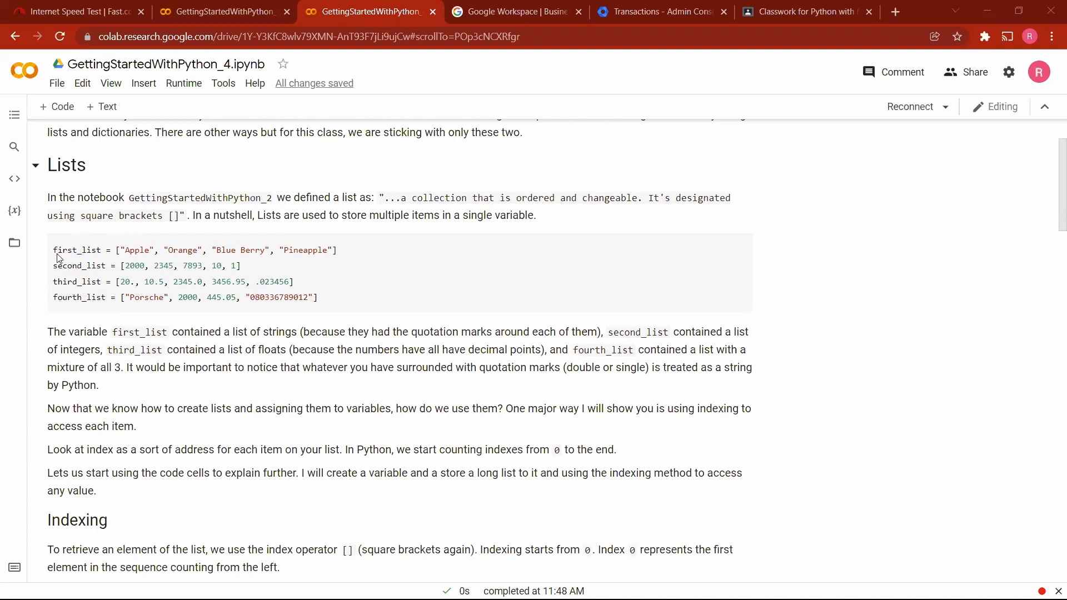
mouse_move(212, 240)
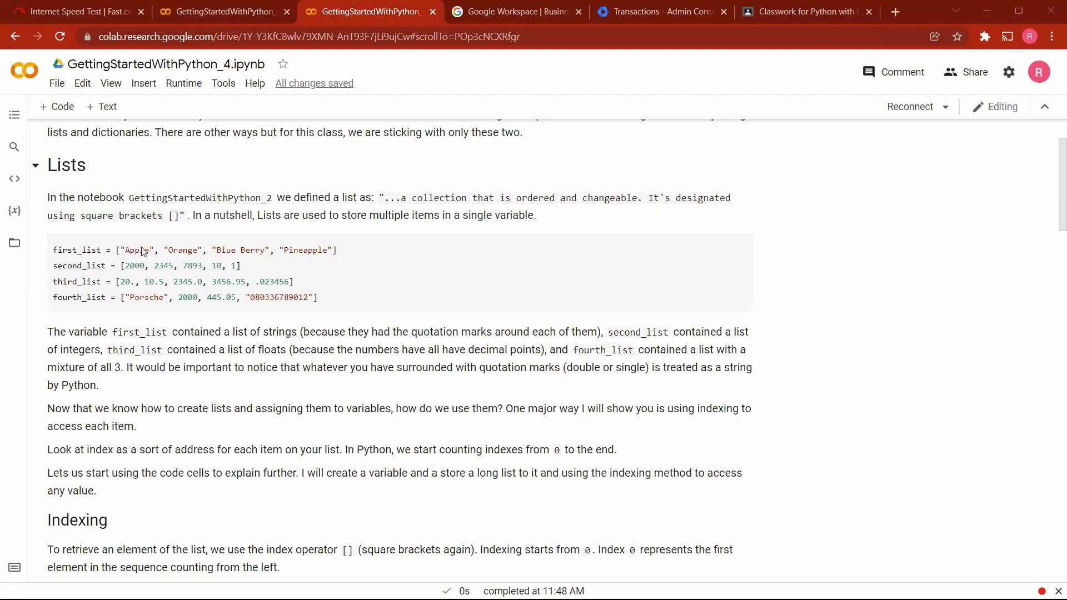
mouse_move(127, 252)
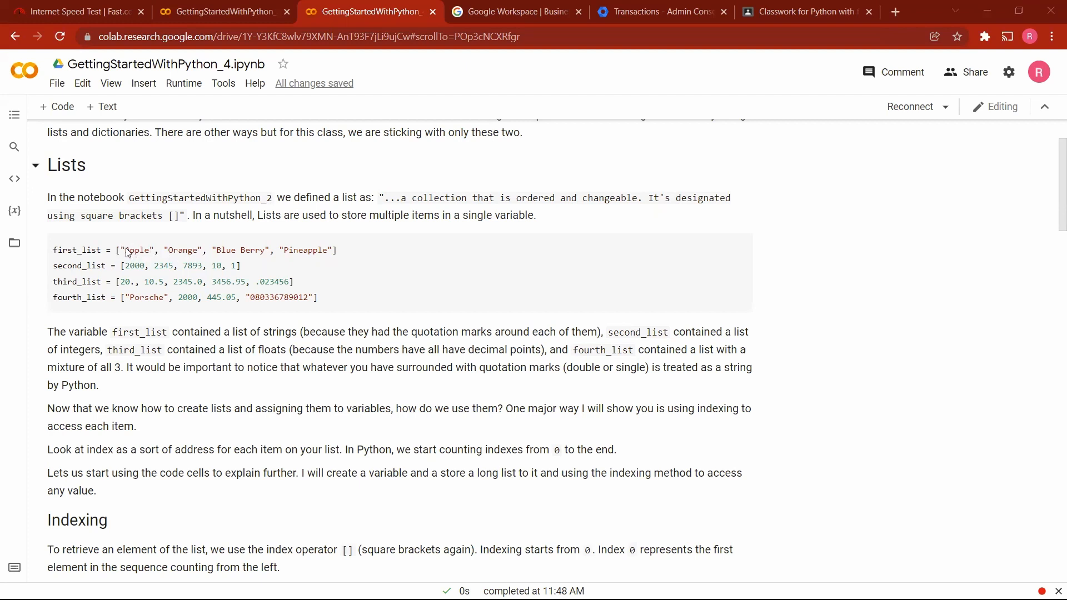
click(125, 250)
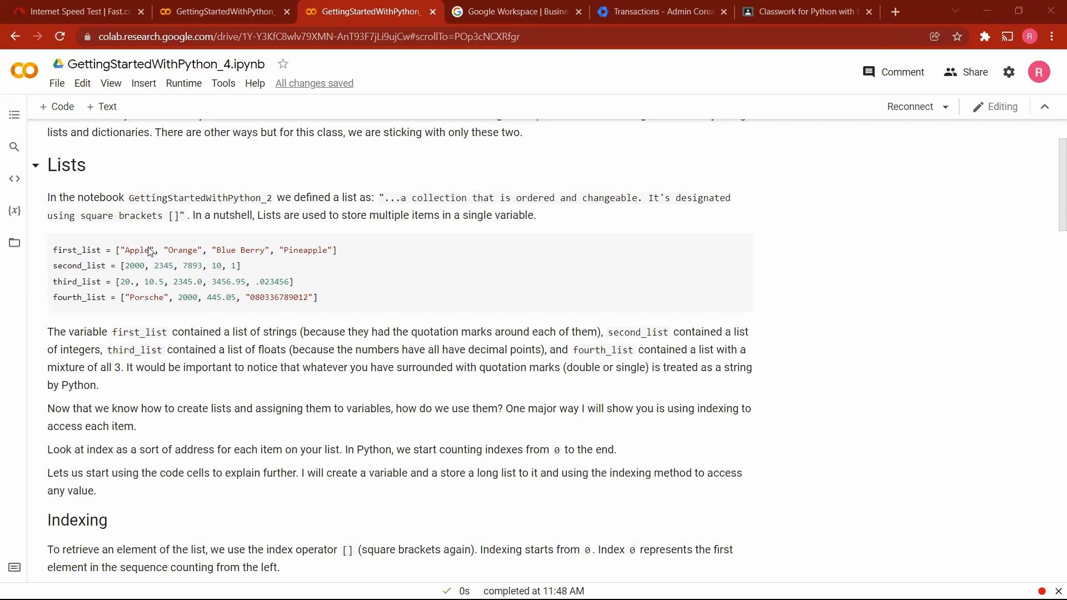
mouse_move(183, 246)
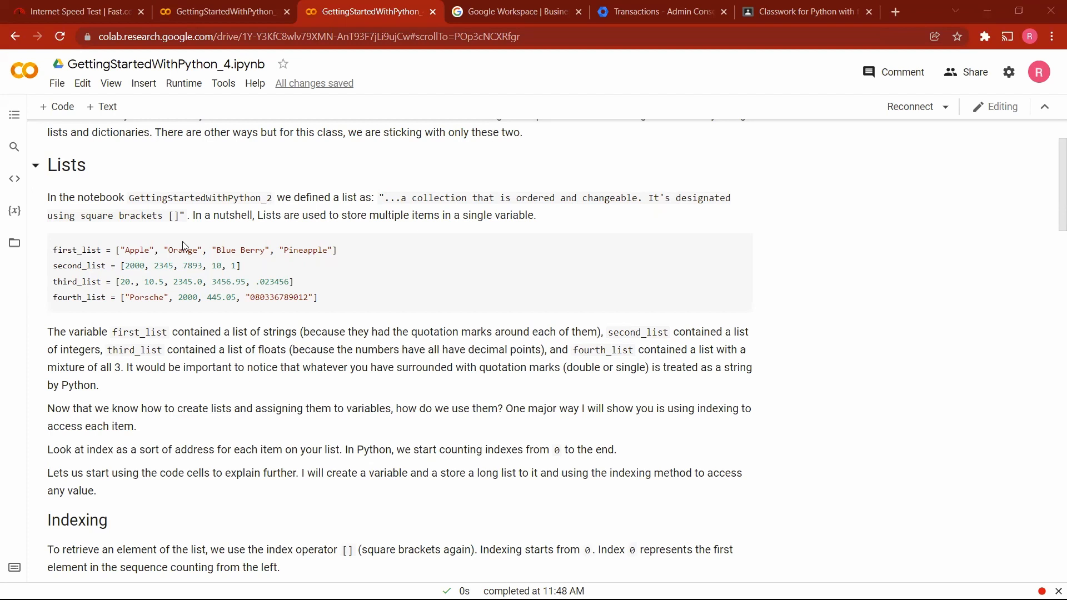
mouse_move(58, 274)
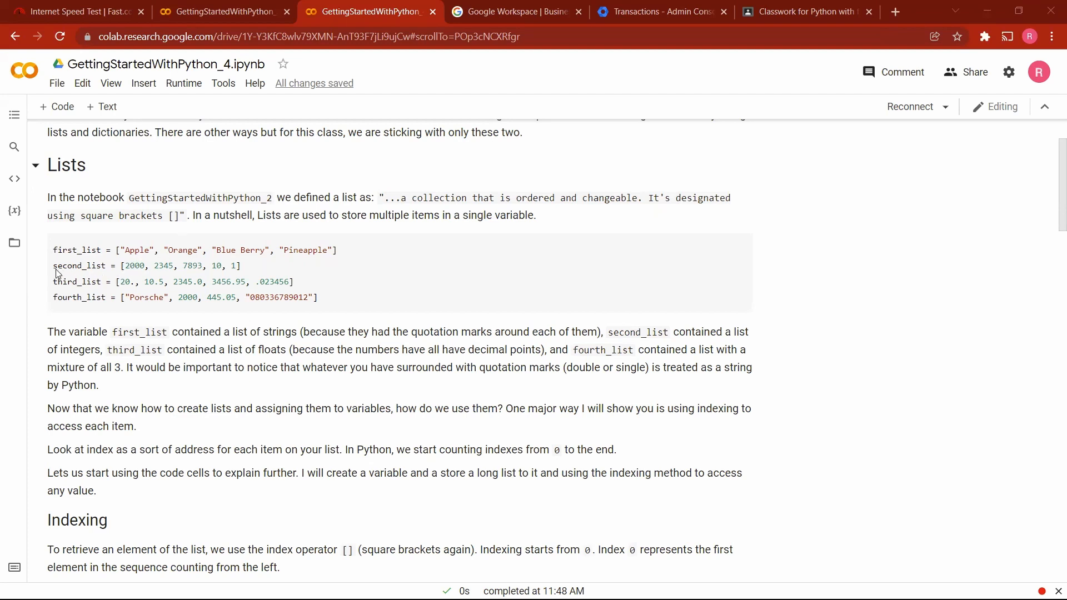
mouse_move(89, 275)
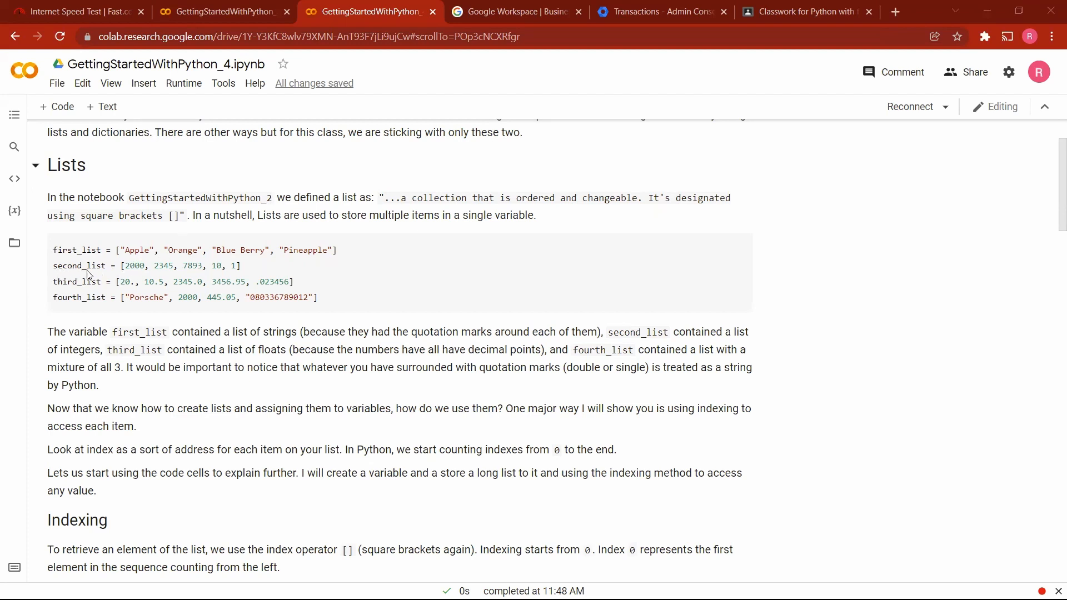
mouse_move(130, 272)
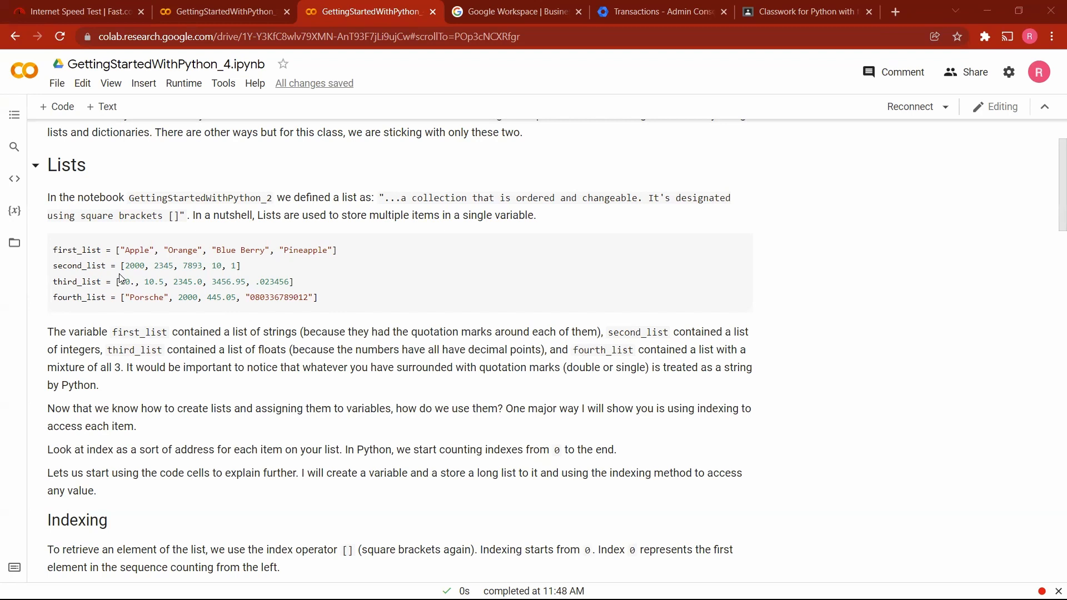
double_click(124, 282)
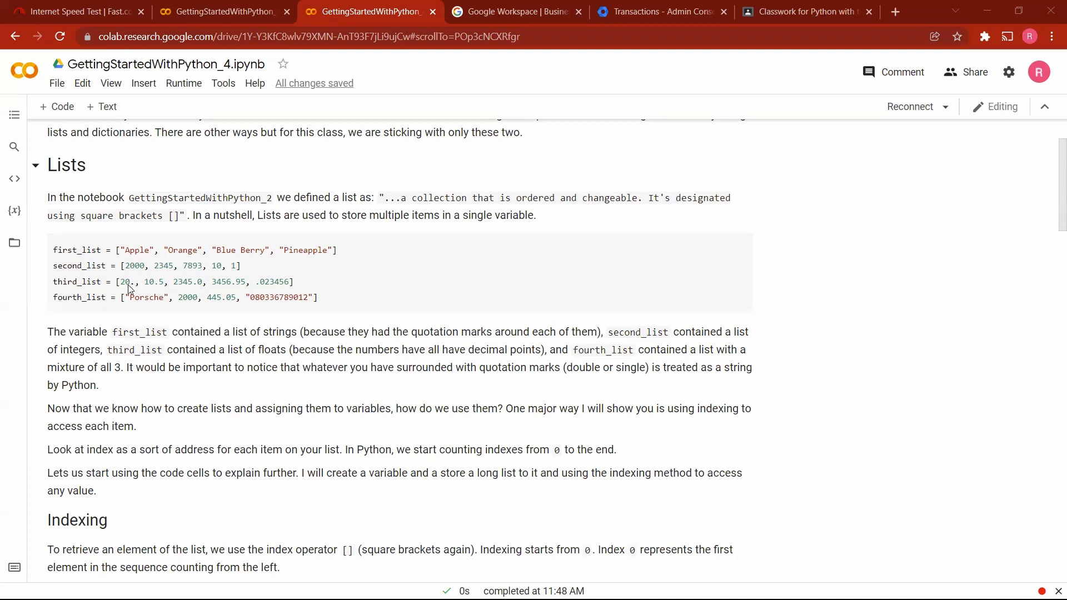
mouse_move(140, 284)
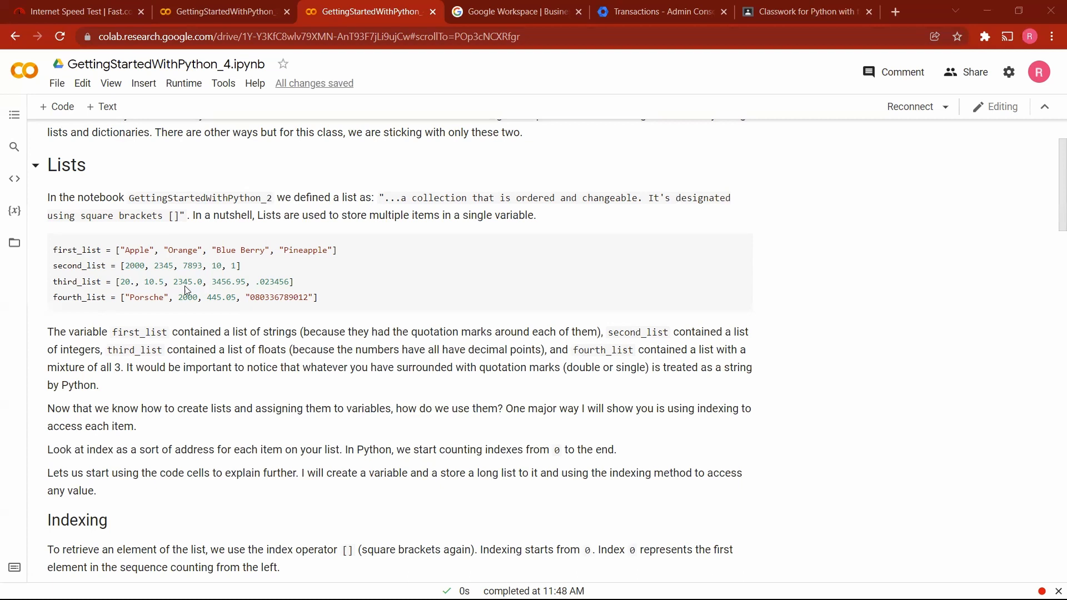
mouse_move(121, 282)
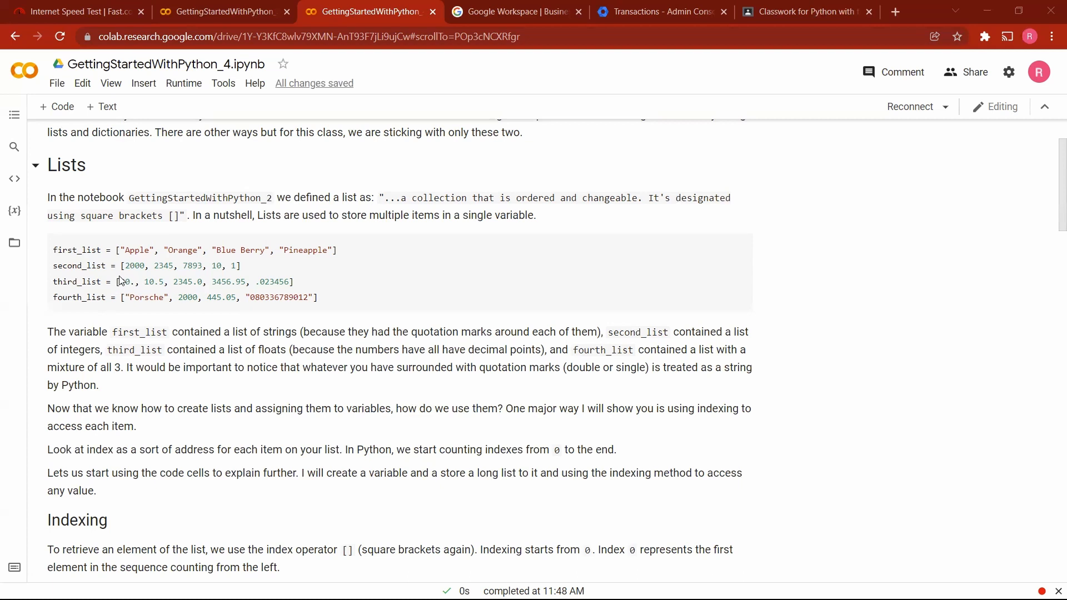
double_click(124, 282)
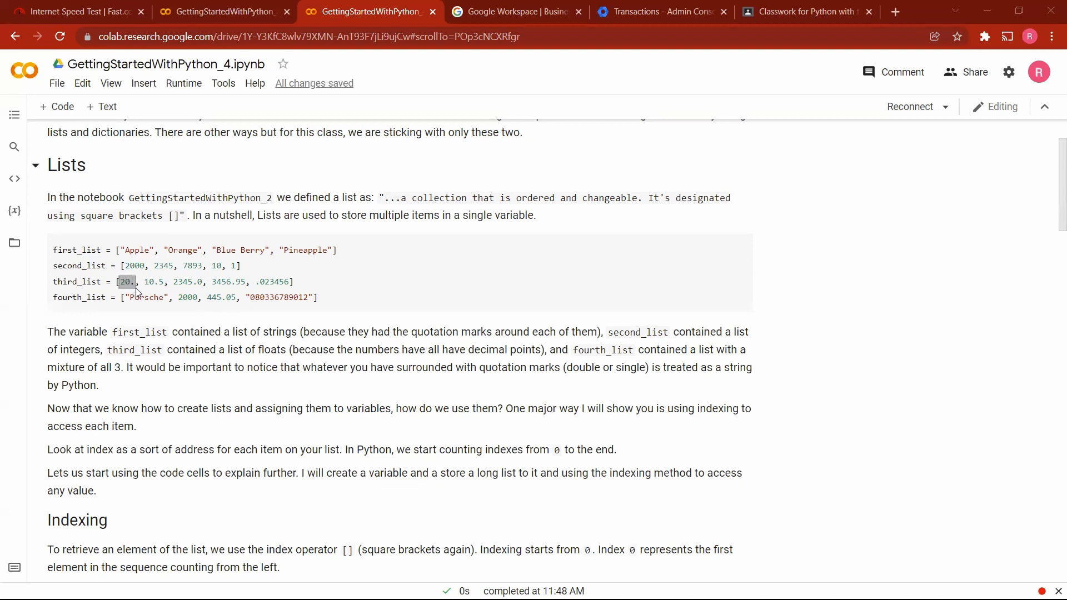
mouse_move(249, 286)
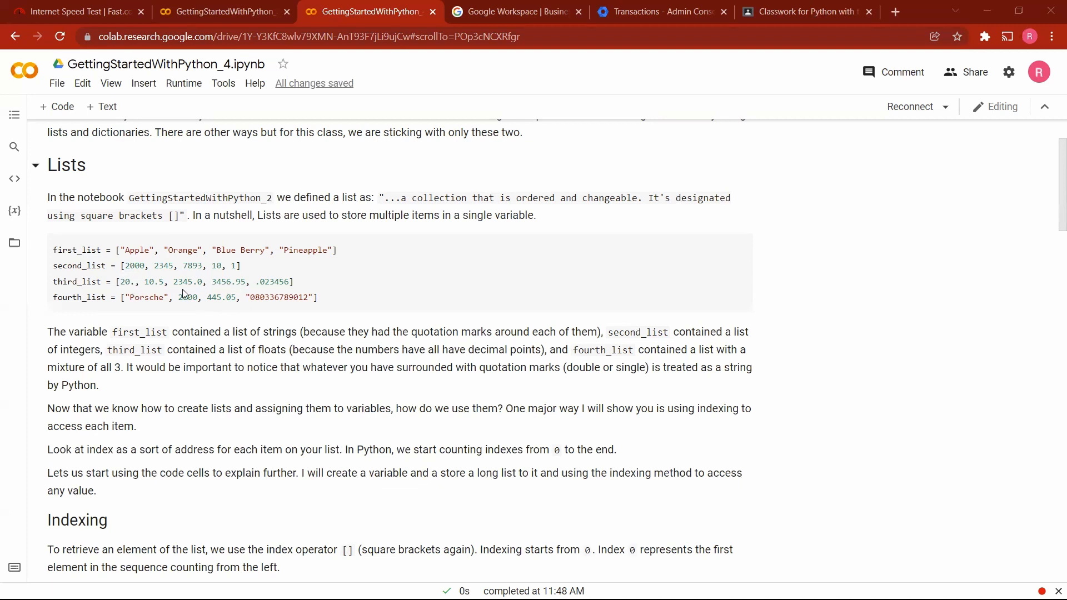
mouse_move(68, 289)
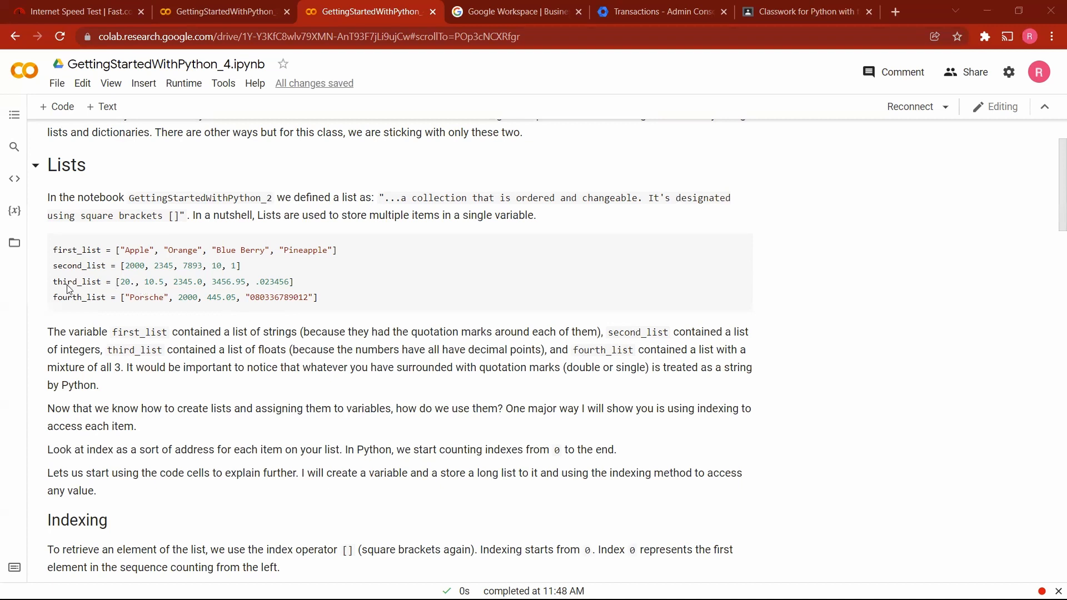
mouse_move(162, 286)
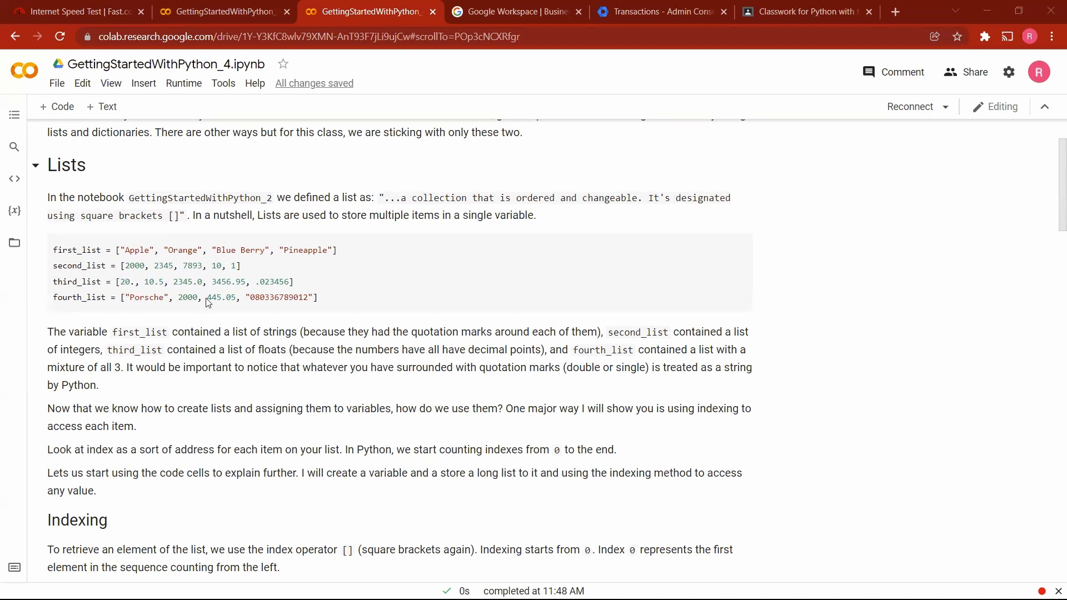
mouse_move(308, 279)
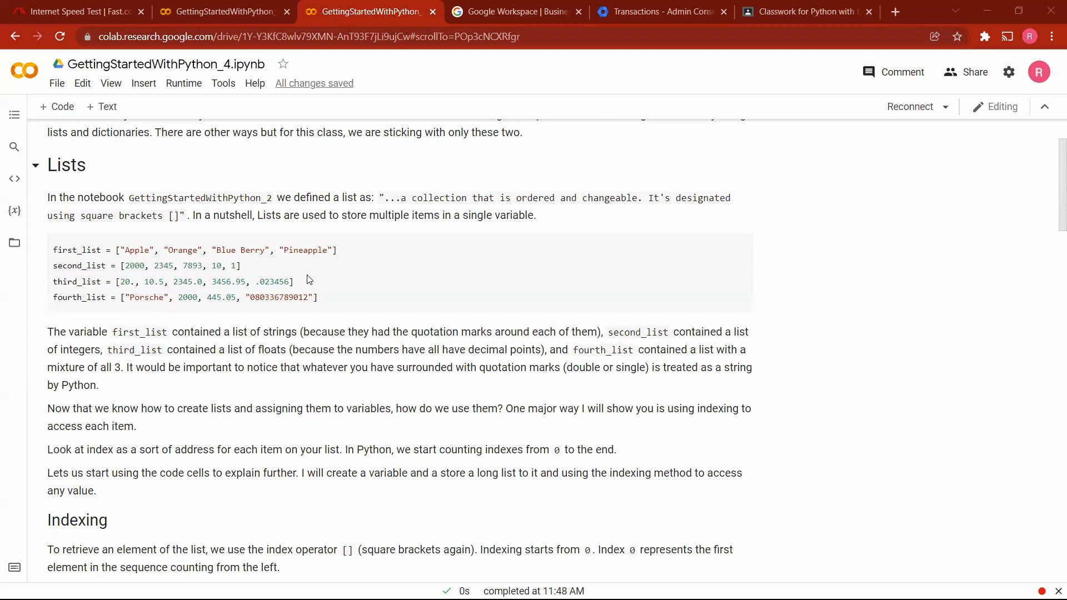
mouse_move(270, 283)
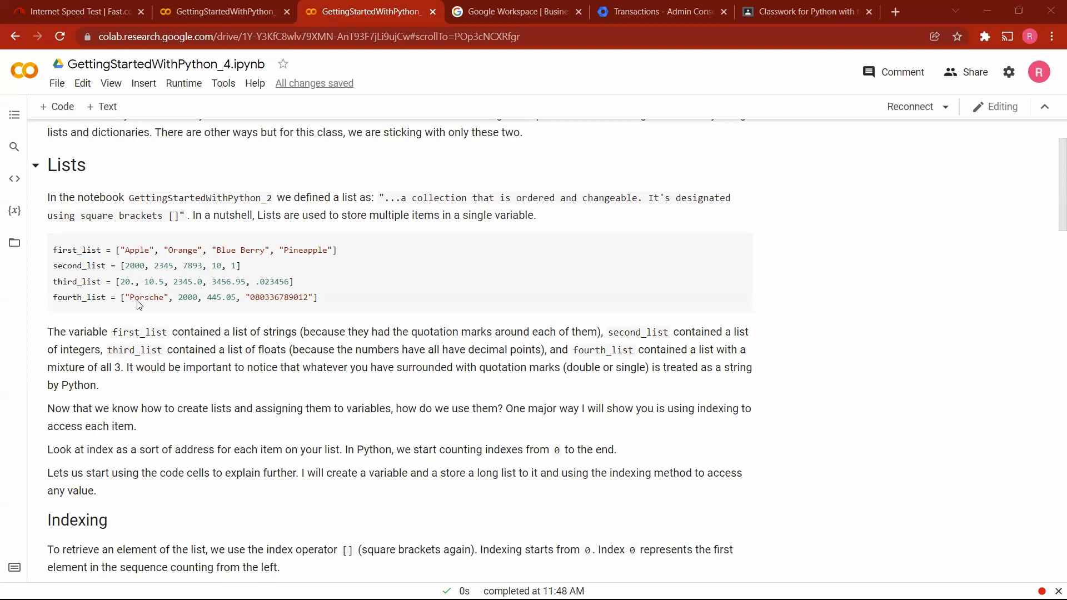
mouse_move(153, 300)
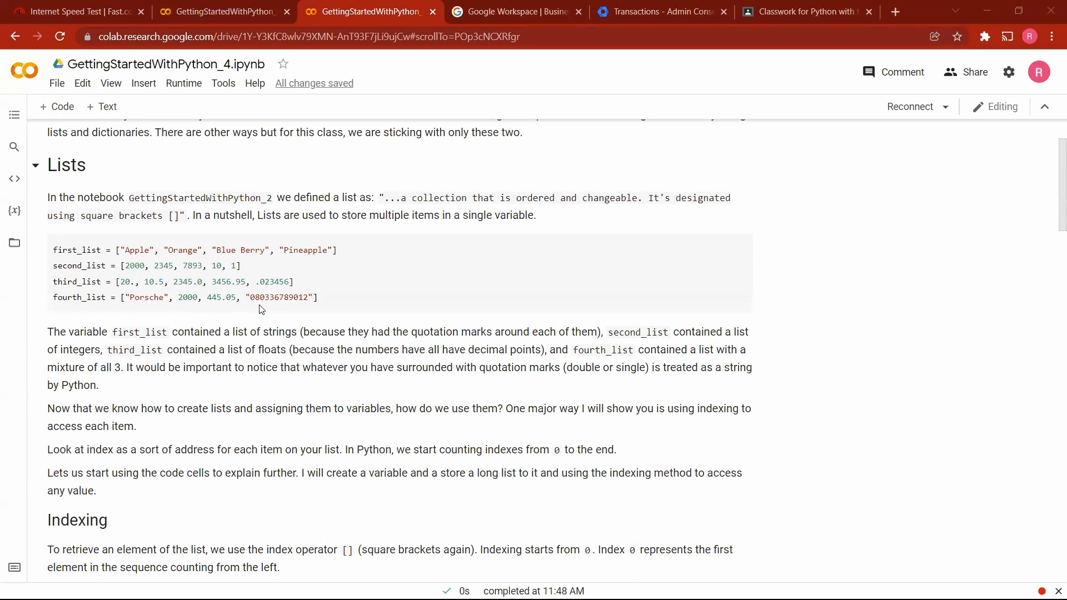
mouse_move(245, 297)
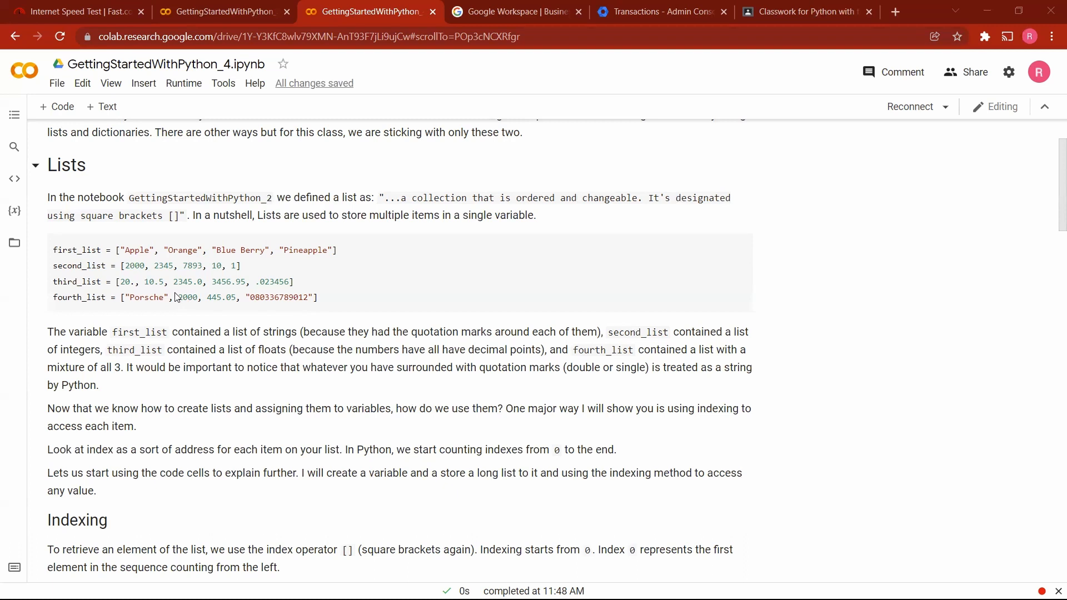
double_click(185, 297)
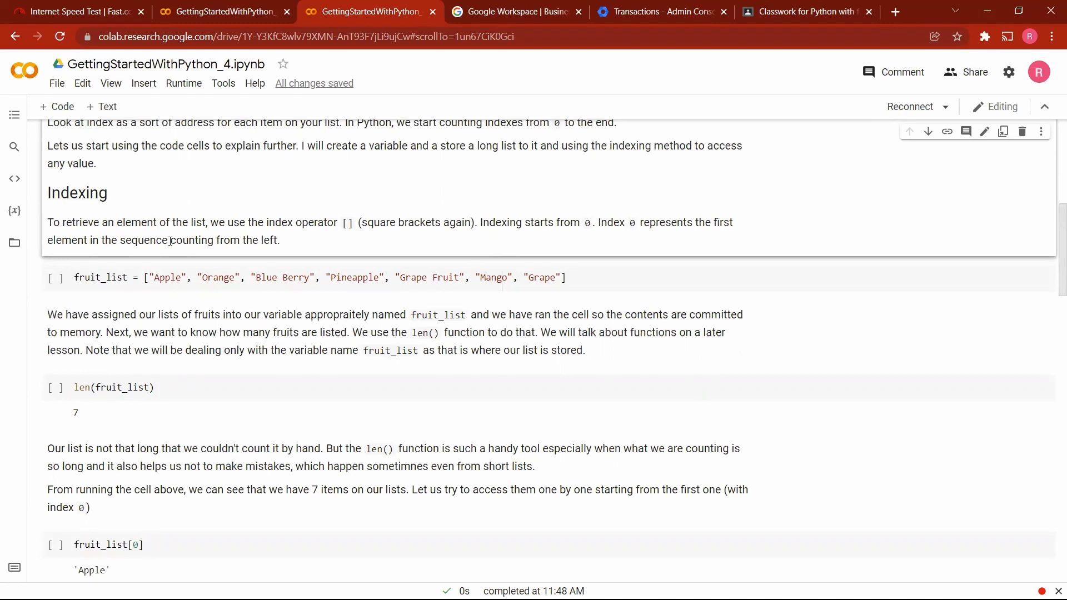
mouse_move(157, 306)
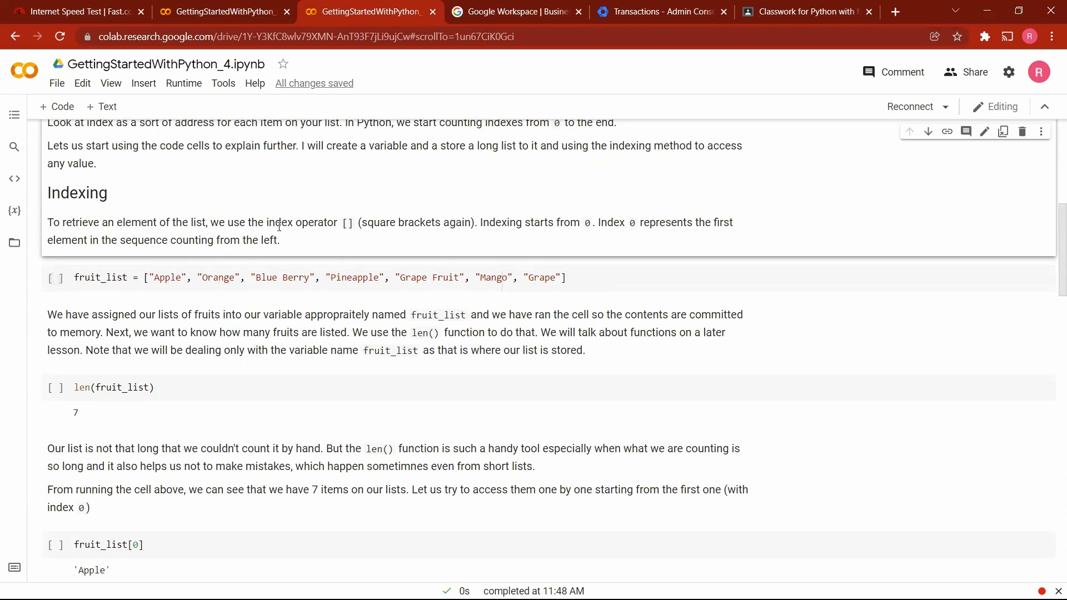
drag(210, 223, 337, 222)
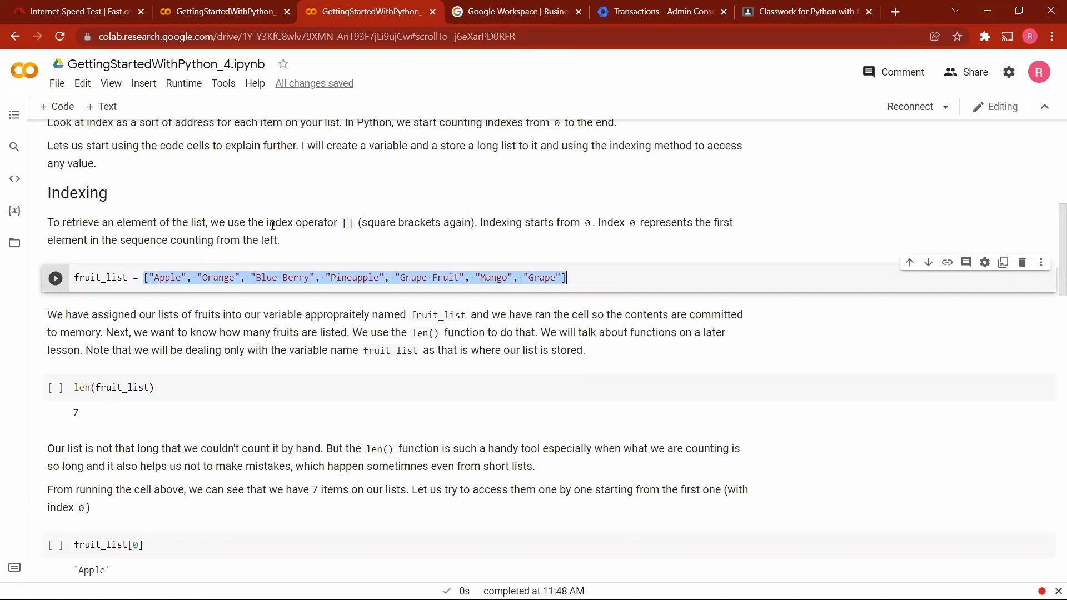
mouse_move(151, 279)
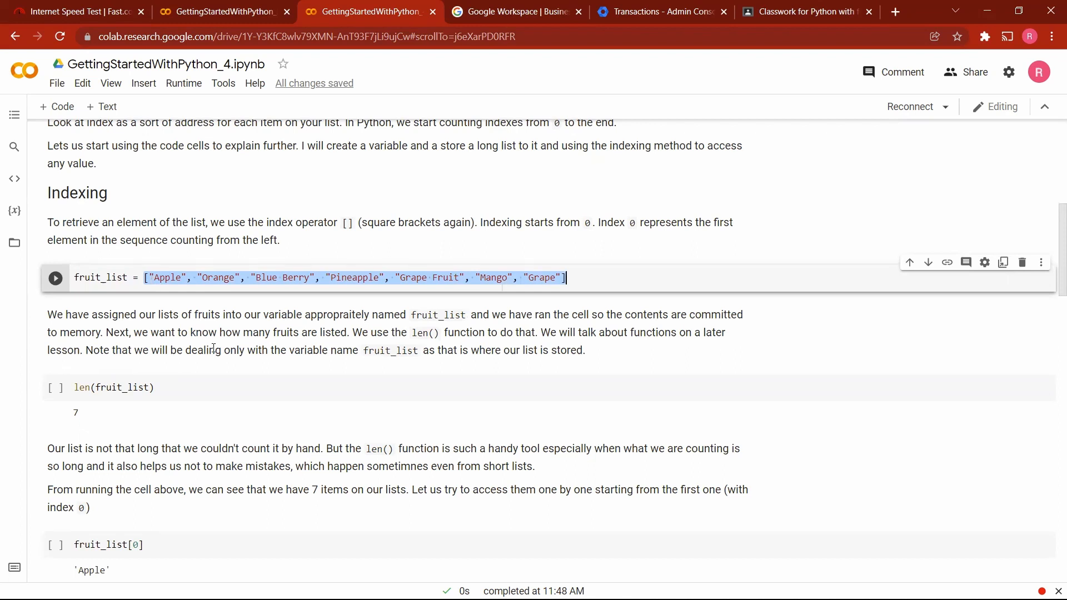
scroll(down, 3)
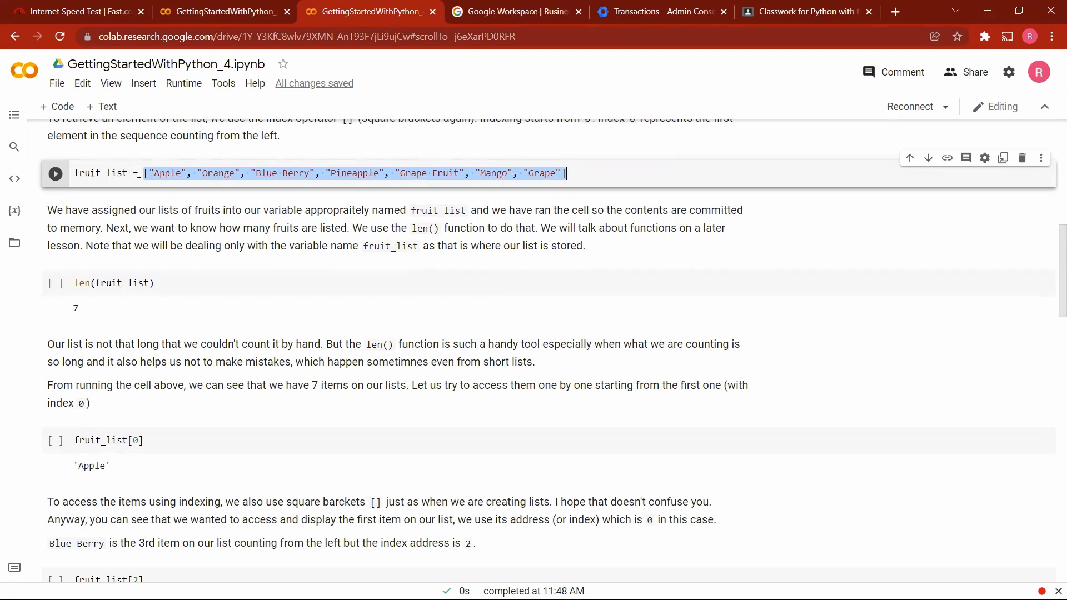
click(170, 172)
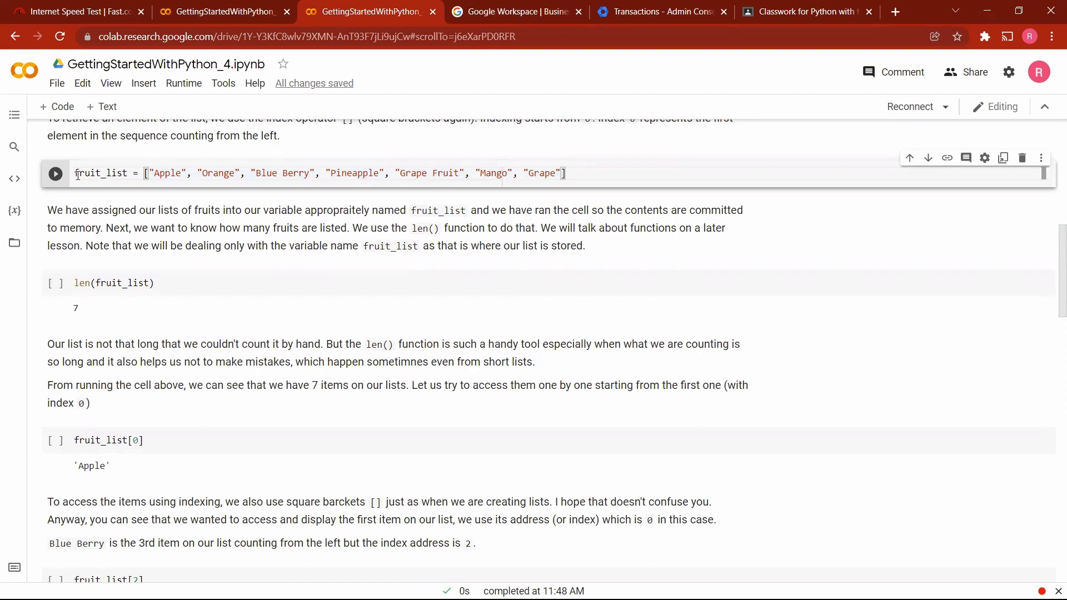
double_click(102, 173)
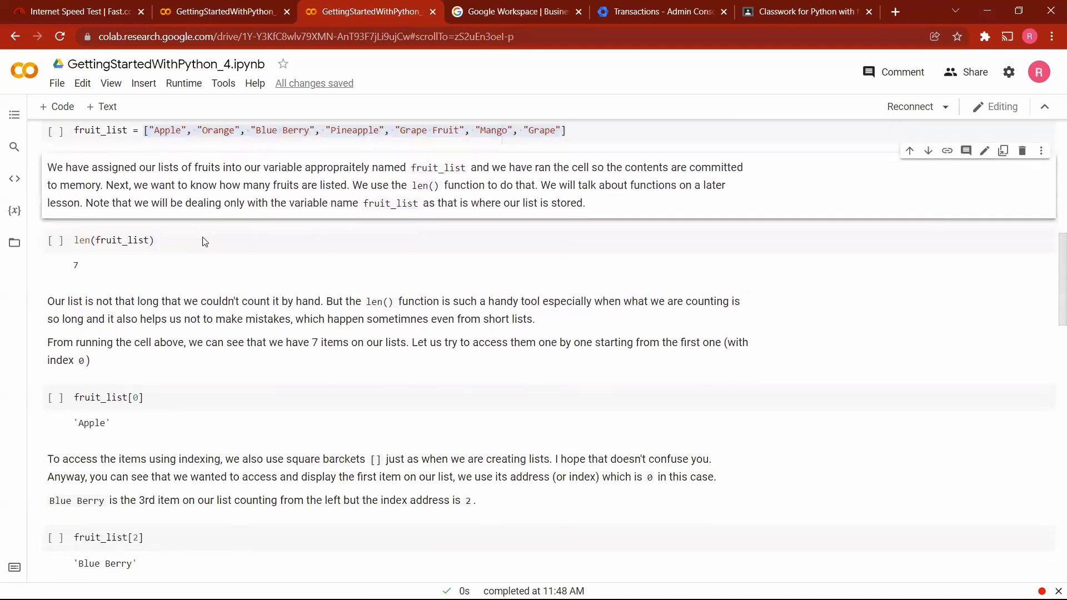
scroll(down, 3)
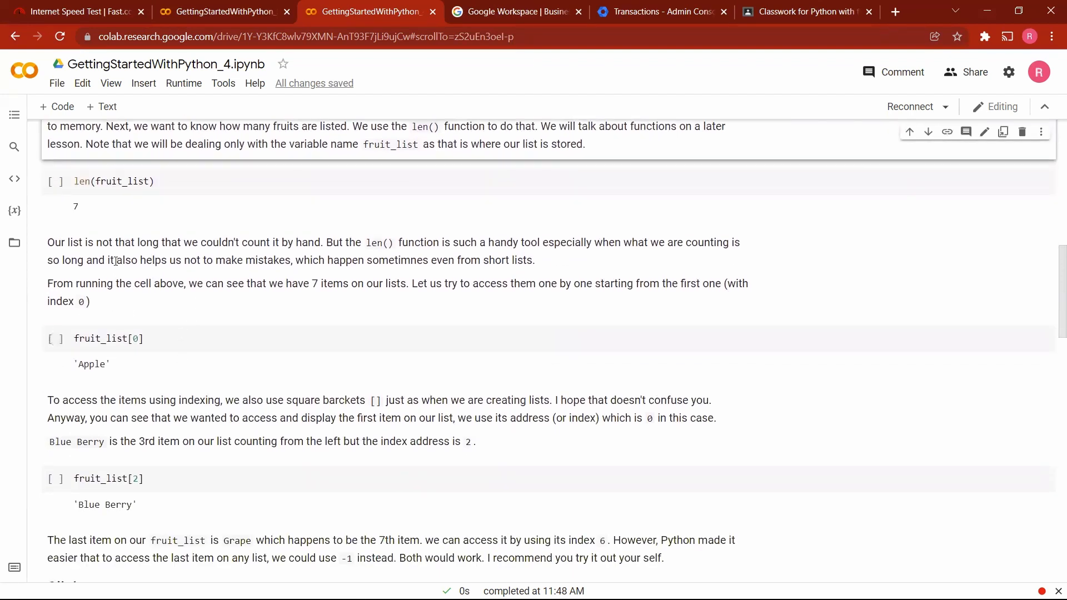
scroll(up, 3)
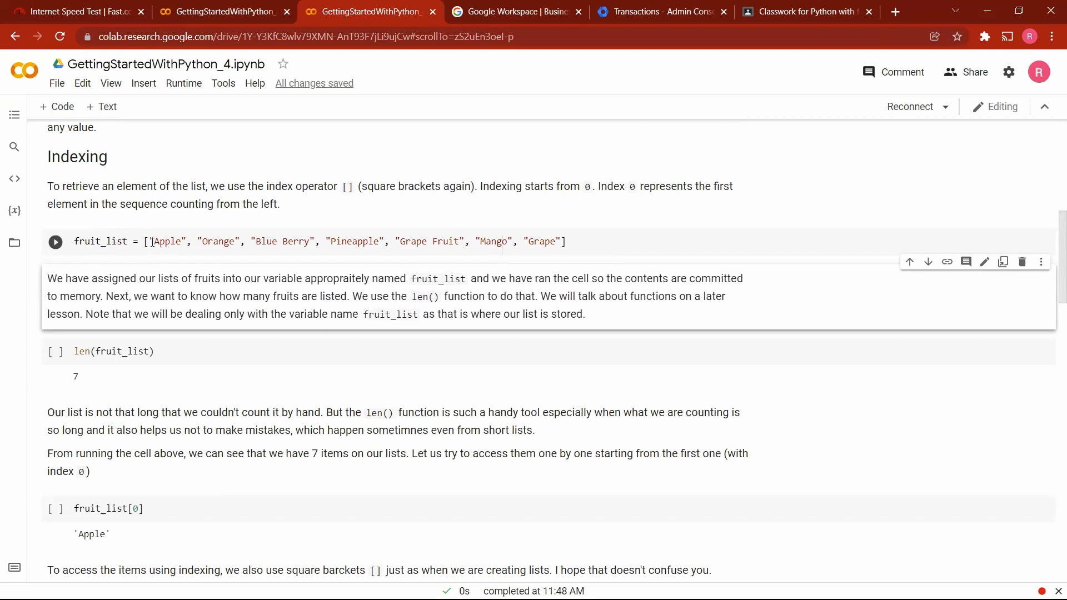
double_click(166, 242)
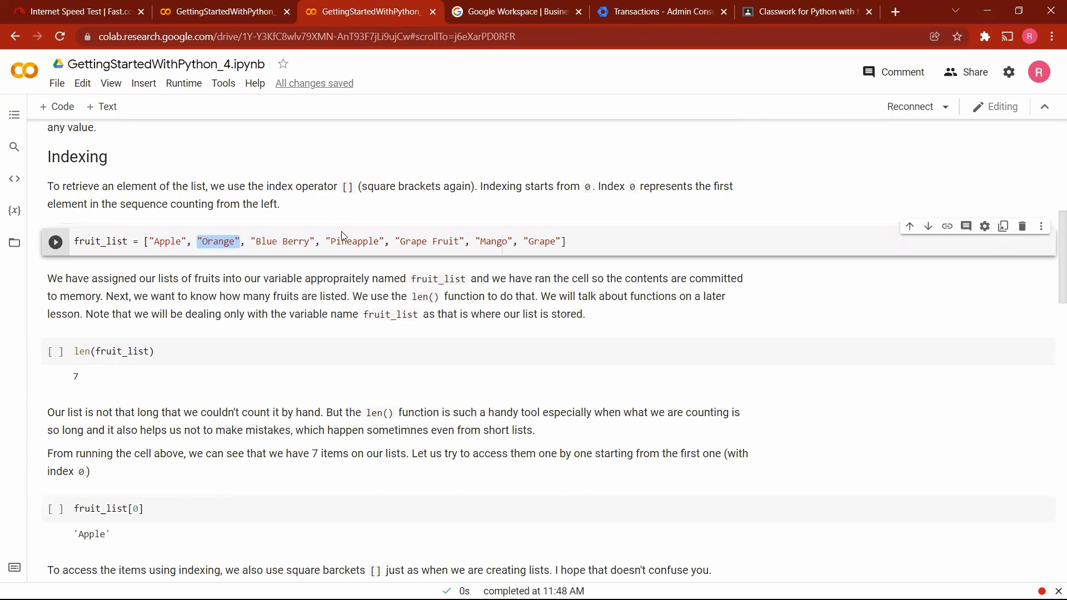
mouse_move(424, 241)
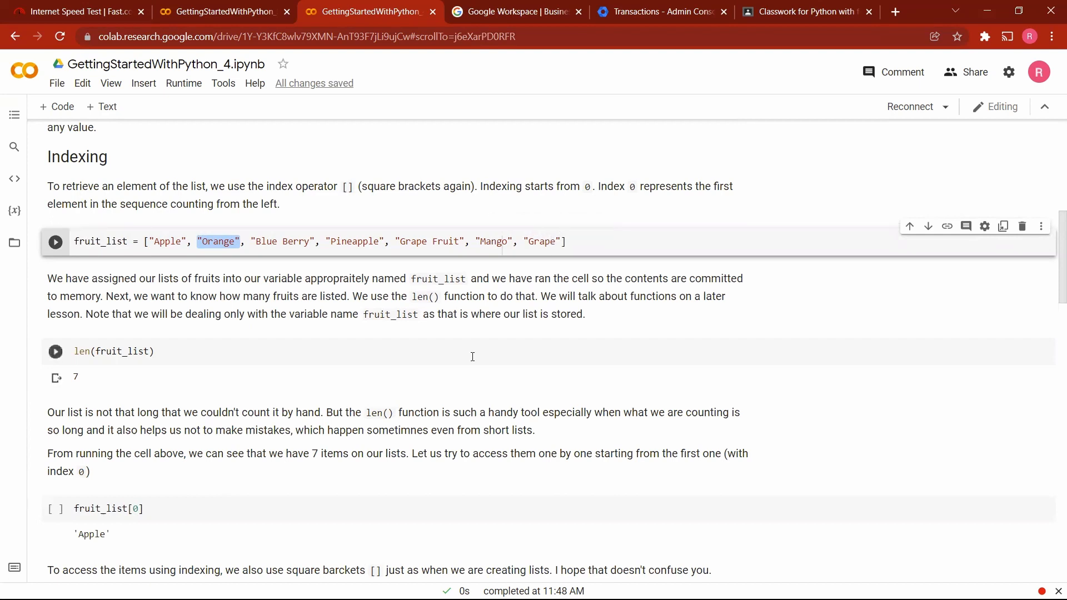
scroll(down, 3)
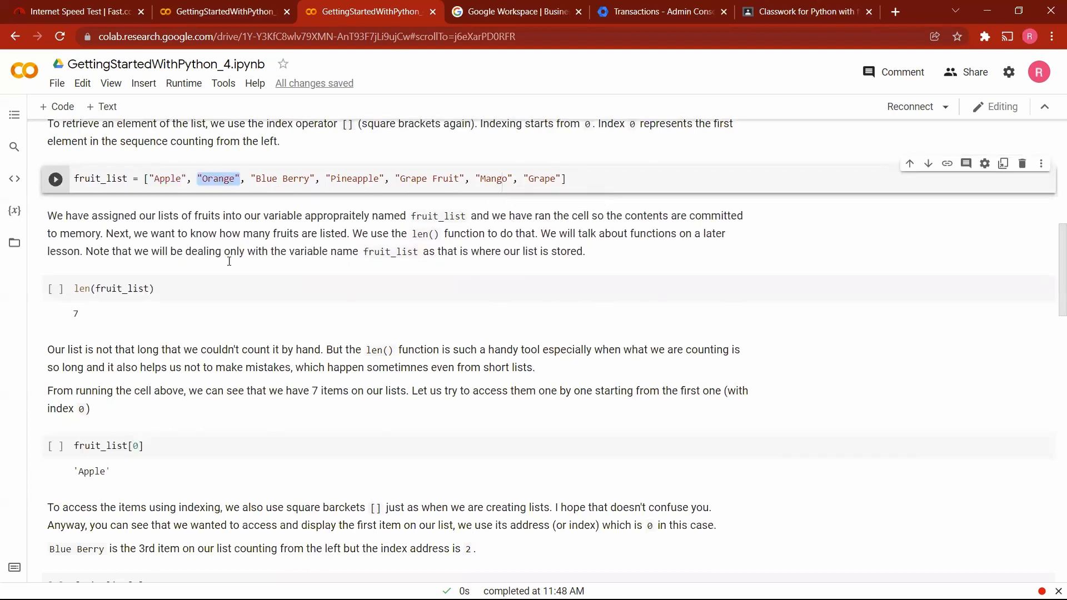
scroll(down, 3)
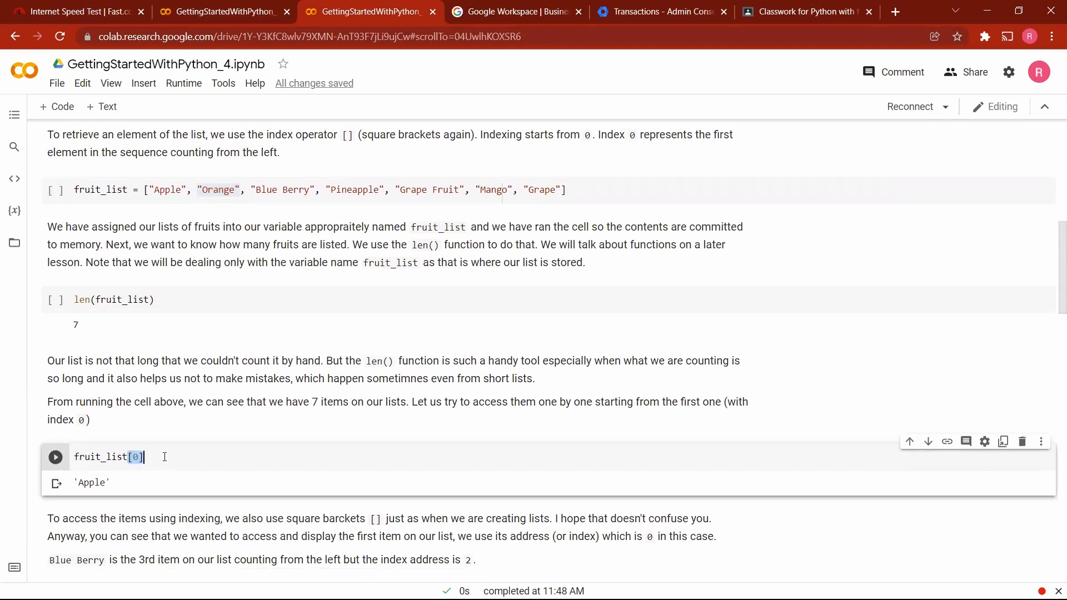
mouse_move(213, 488)
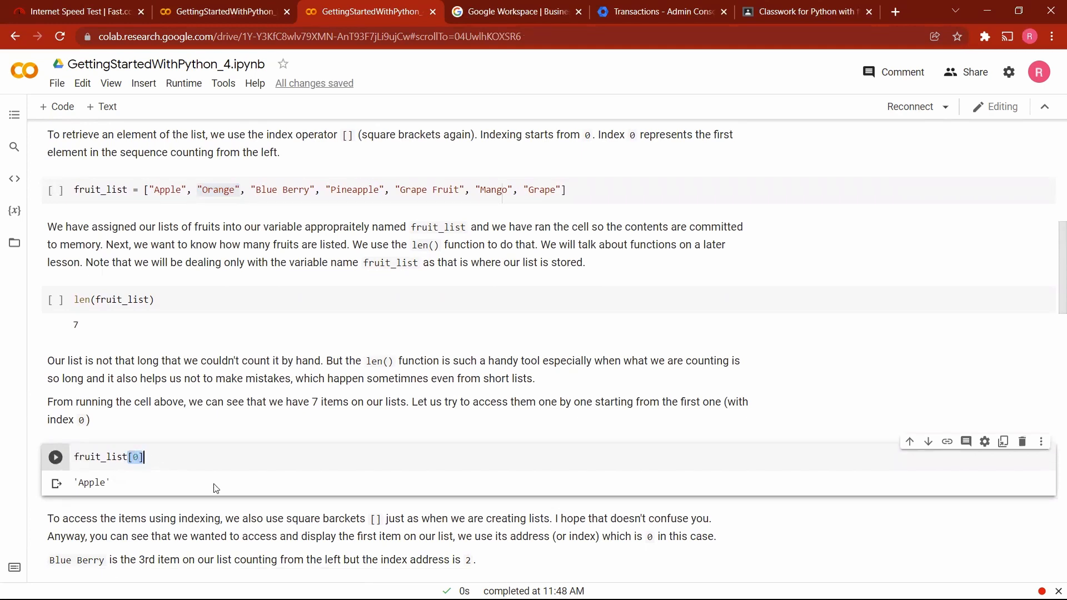
scroll(down, 3)
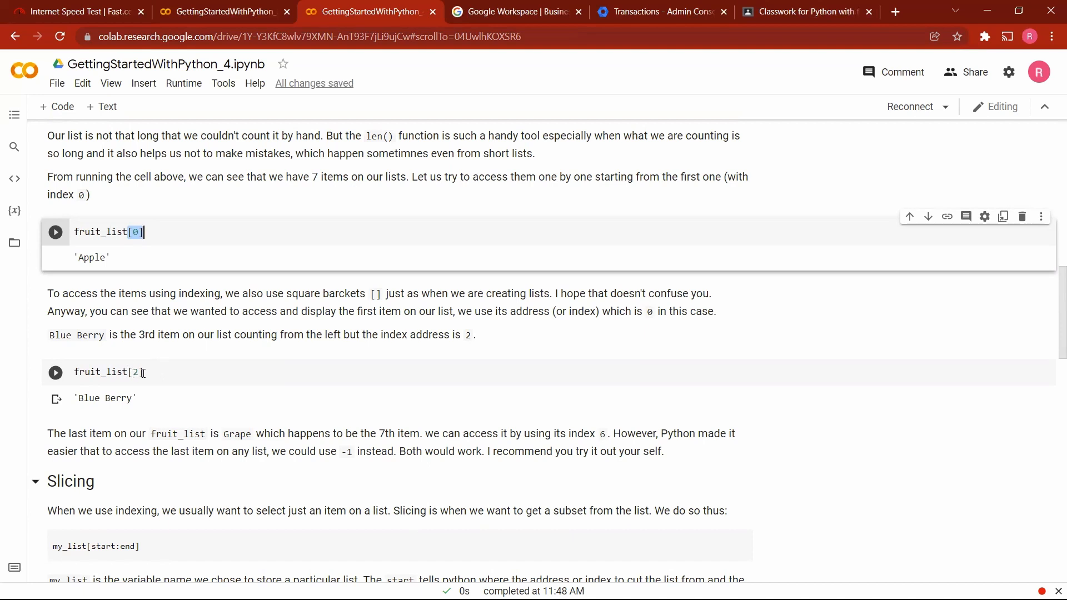
scroll(down, 3)
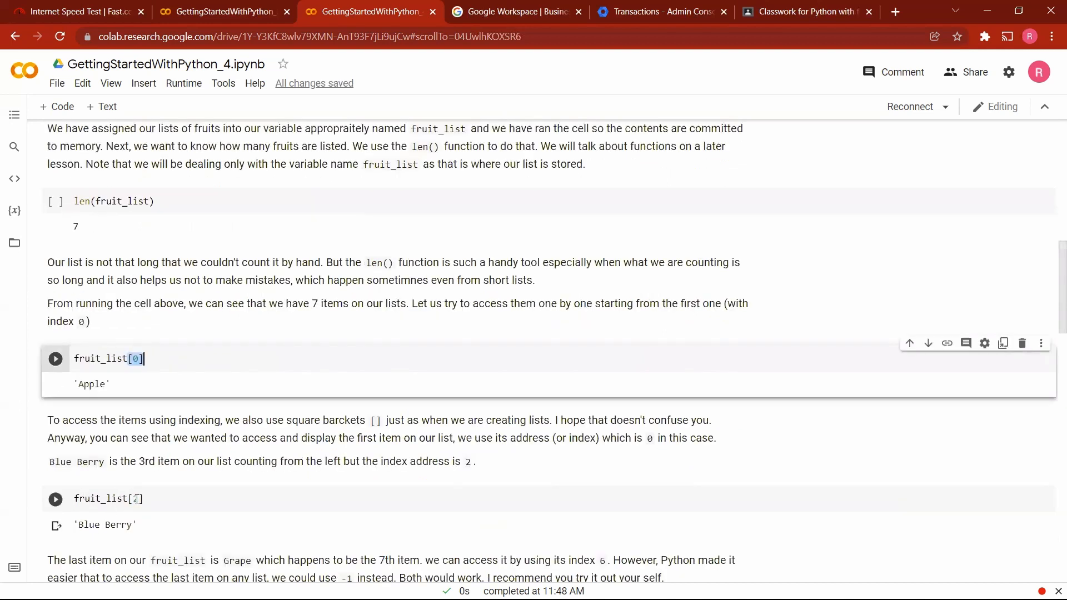
scroll(down, 3)
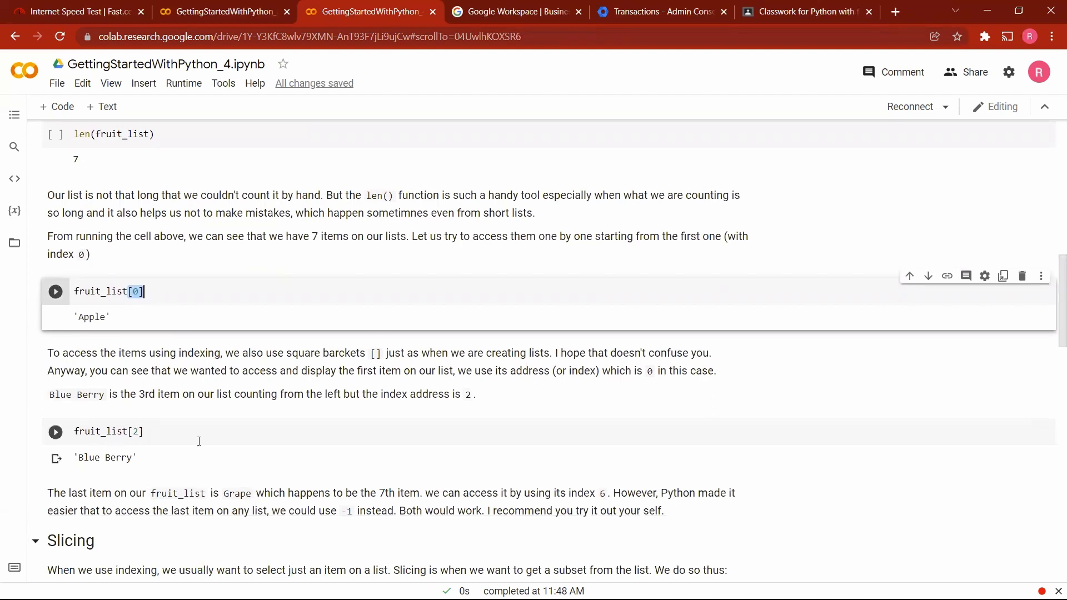
scroll(down, 3)
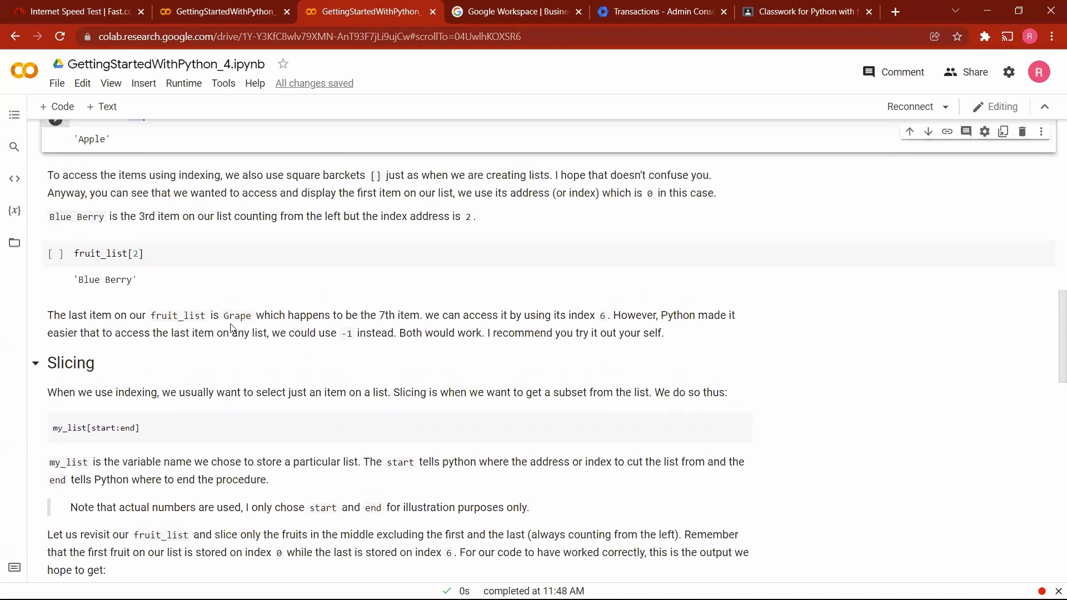
scroll(down, 3)
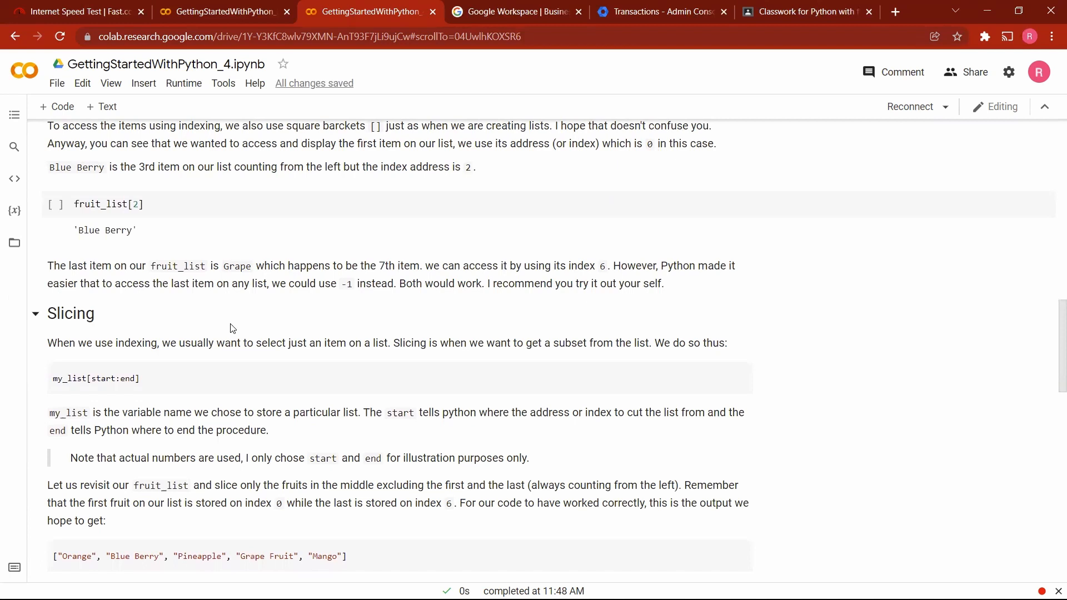
scroll(down, 3)
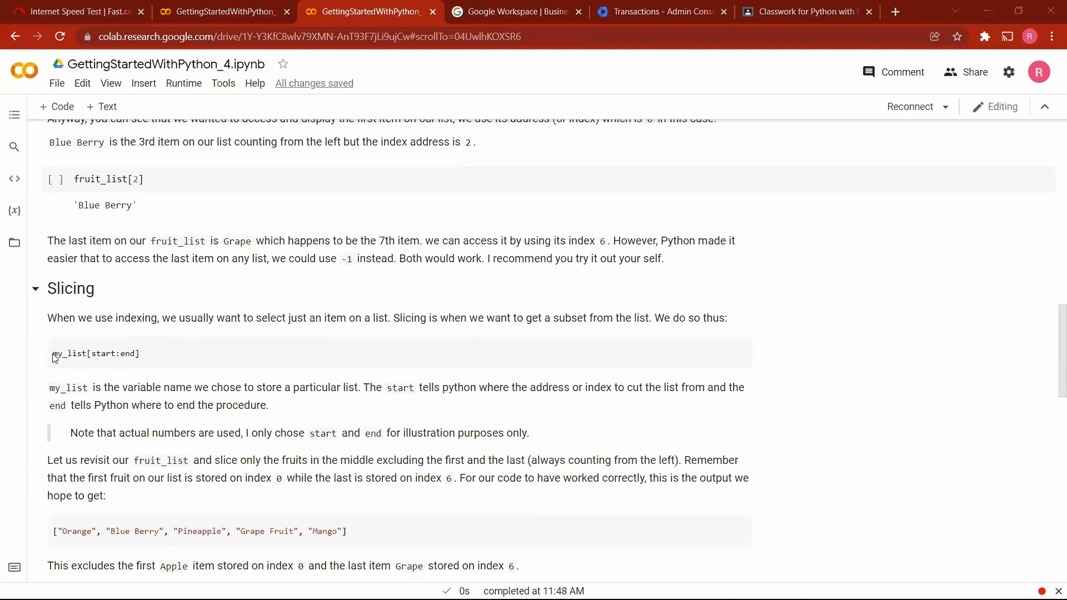
double_click(68, 353)
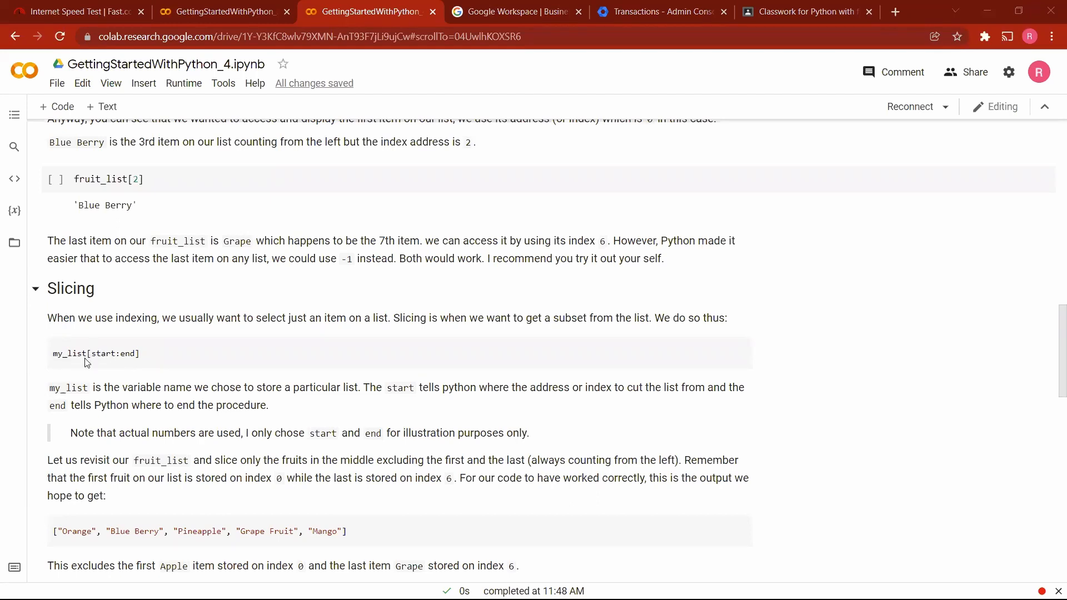
mouse_move(95, 363)
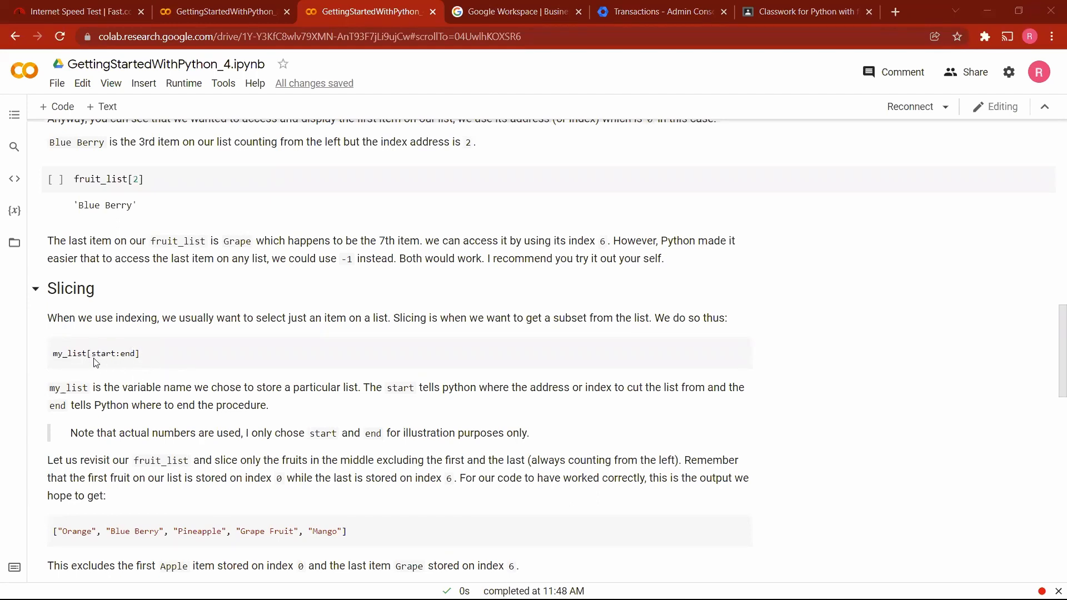
mouse_move(98, 360)
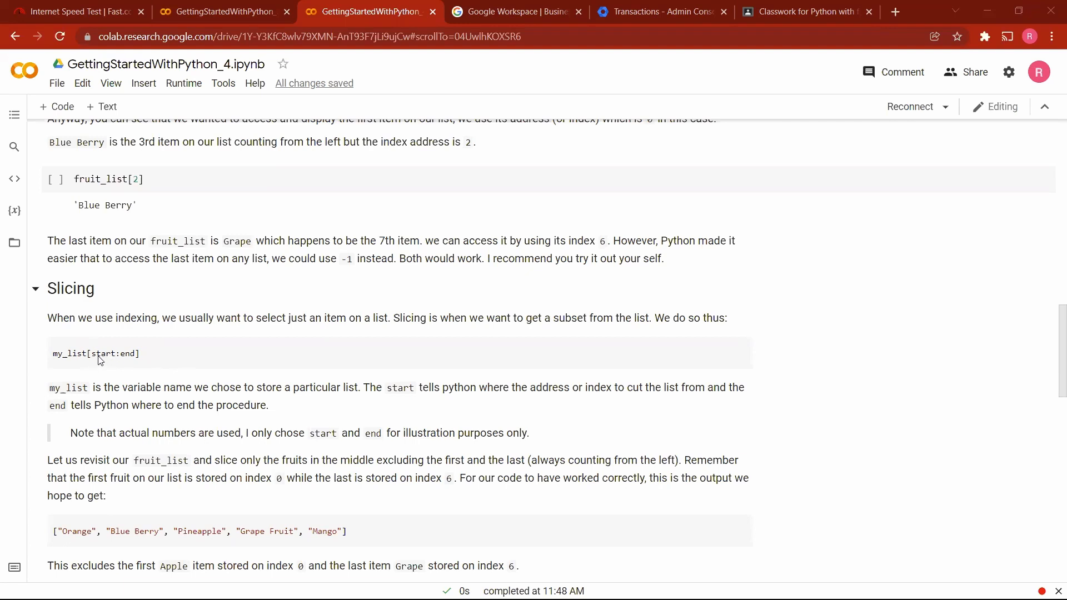
mouse_move(121, 356)
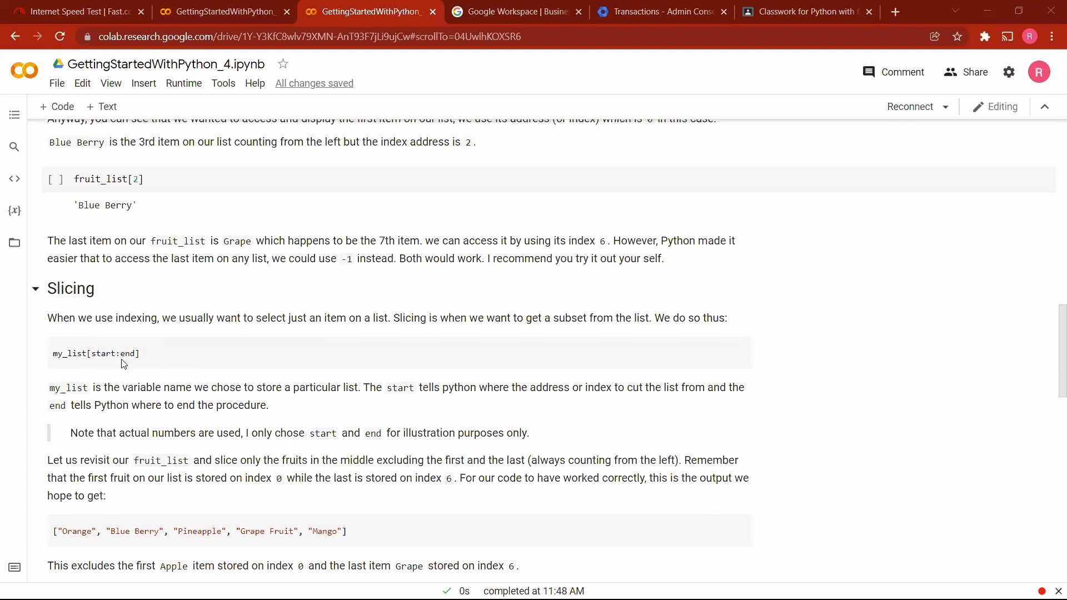
mouse_move(82, 367)
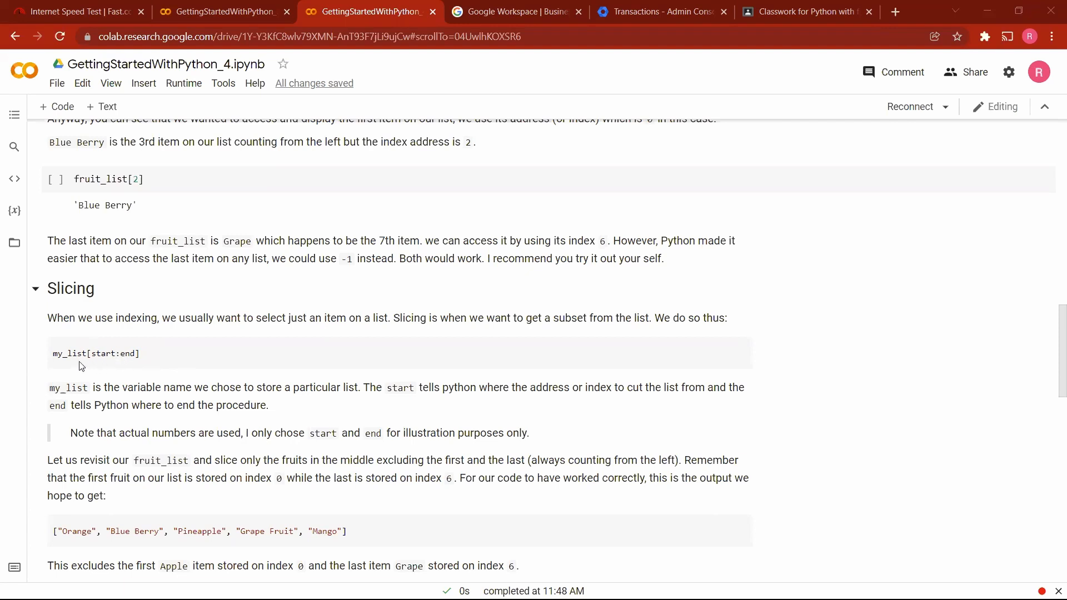
mouse_move(60, 361)
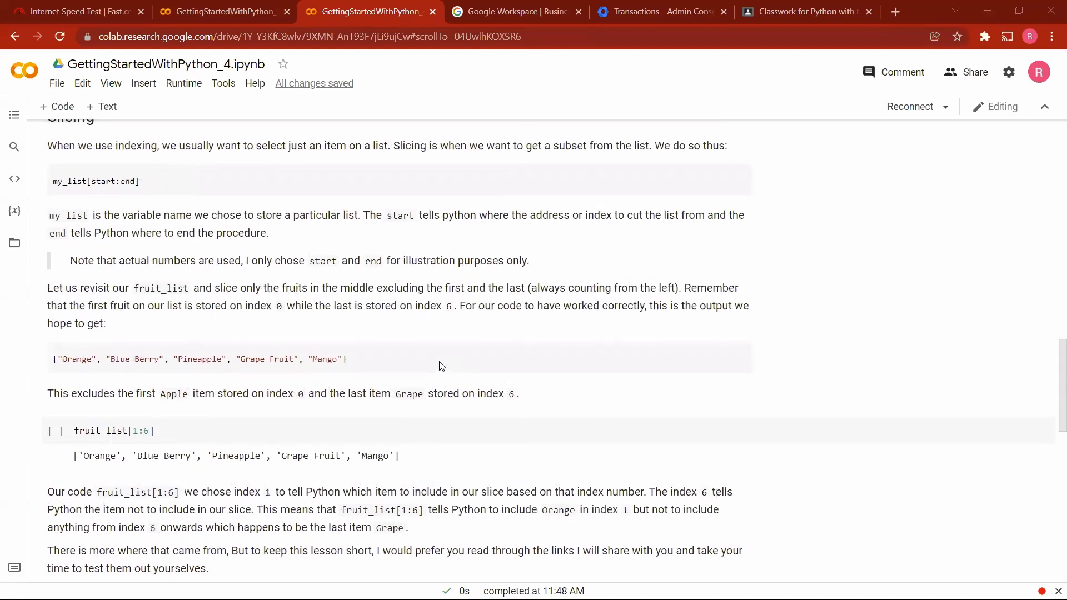
mouse_move(291, 320)
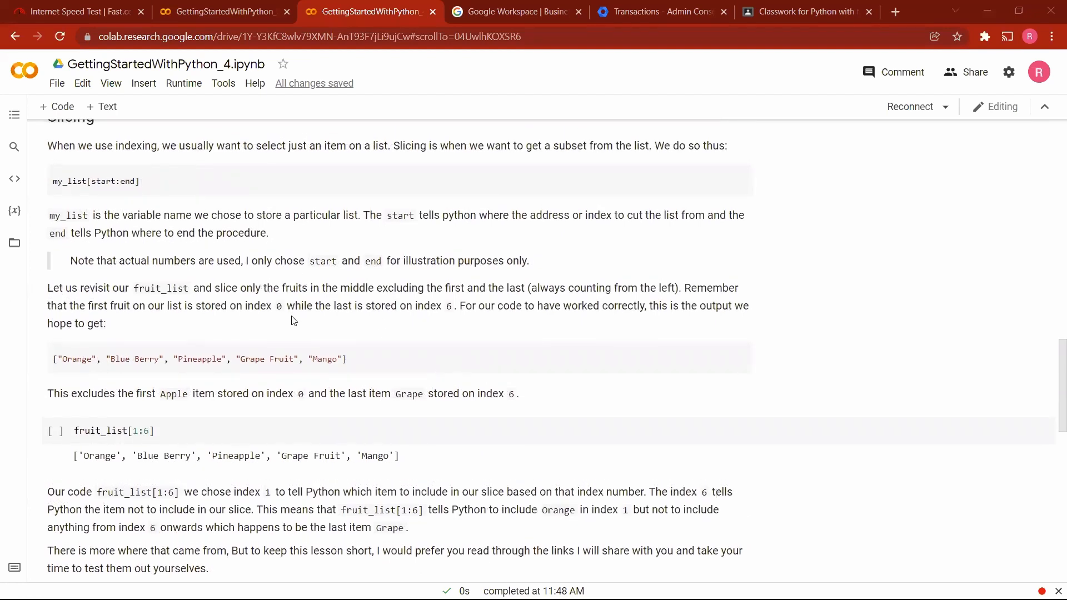
mouse_move(150, 300)
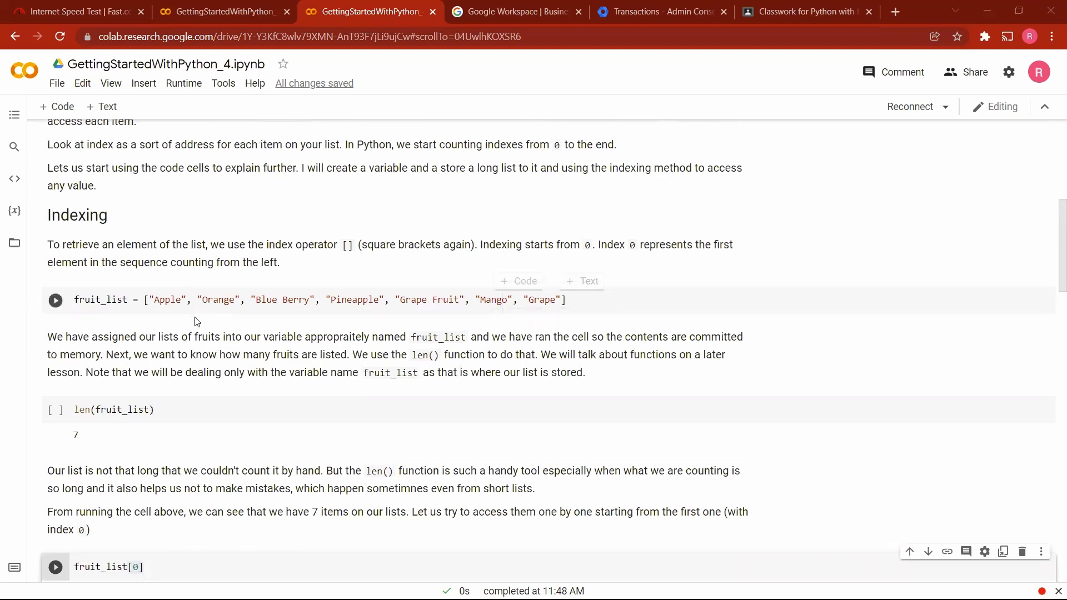
mouse_move(206, 301)
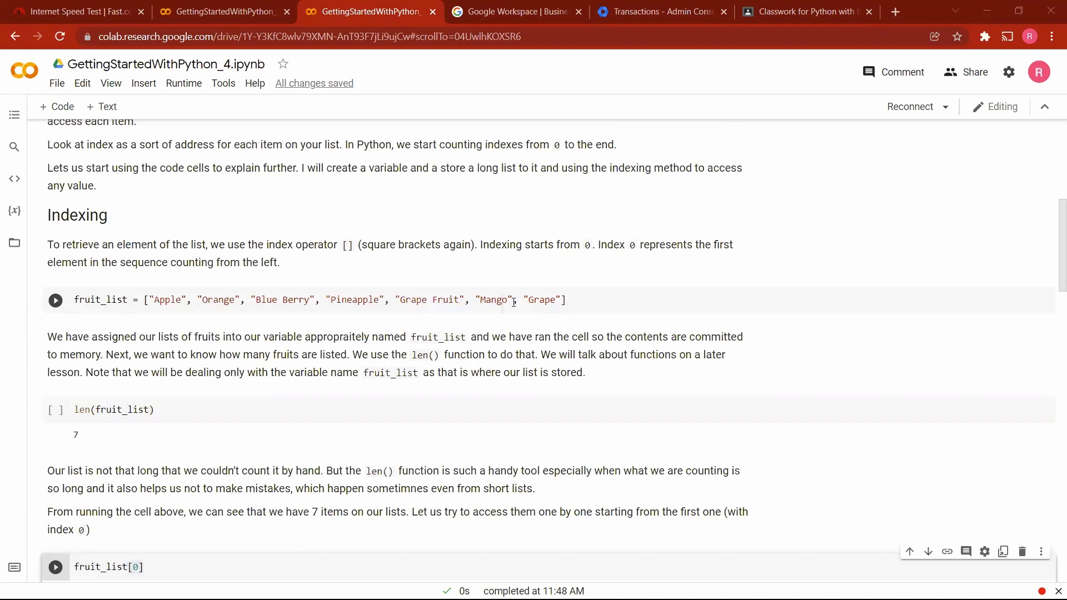
mouse_move(311, 300)
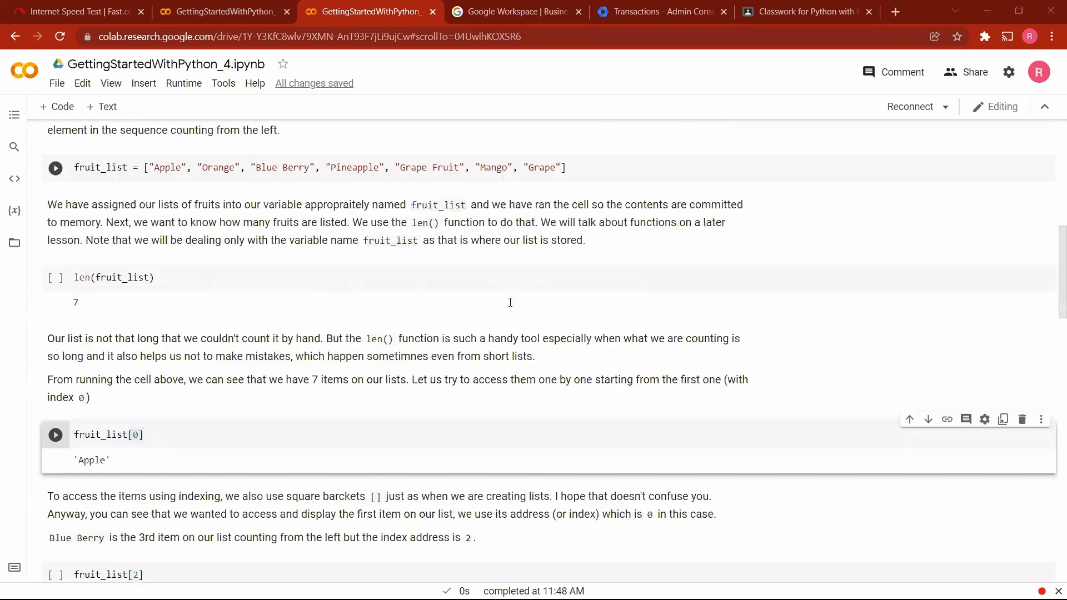
scroll(down, 3)
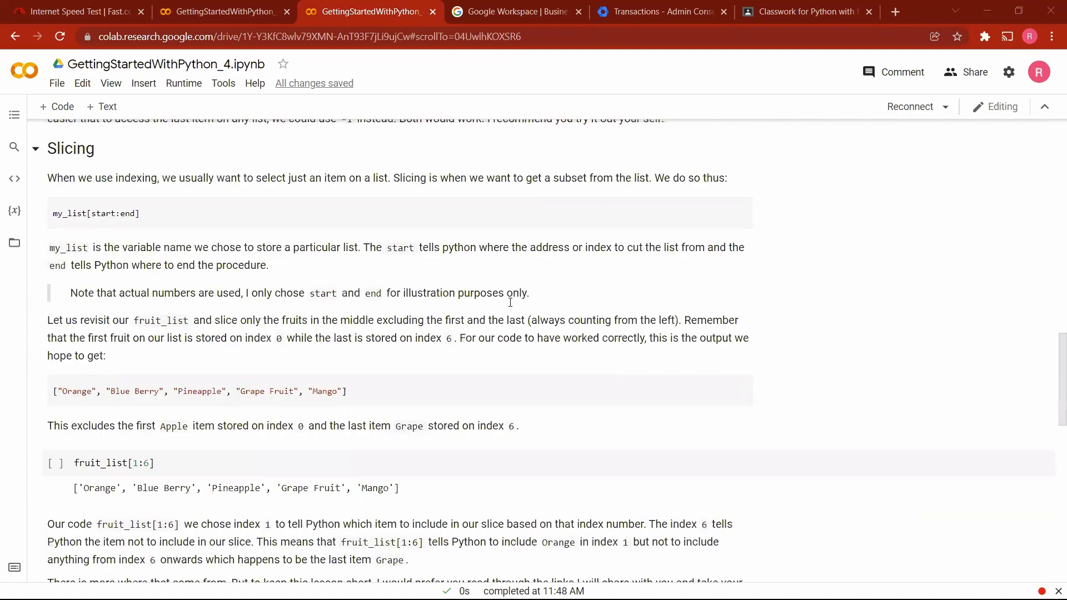
scroll(down, 3)
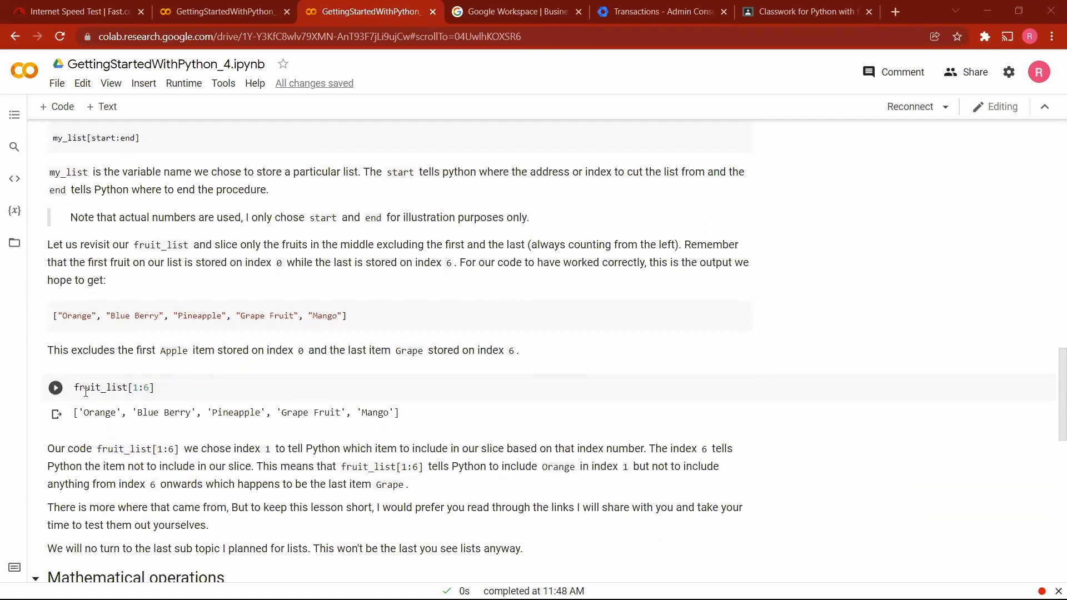
click(76, 387)
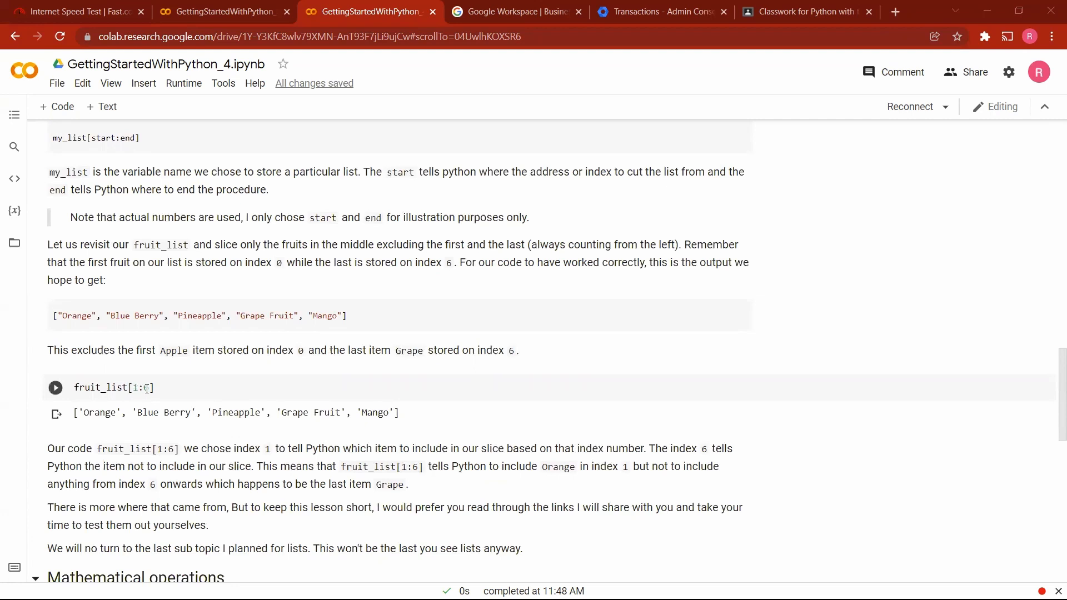
text(6)
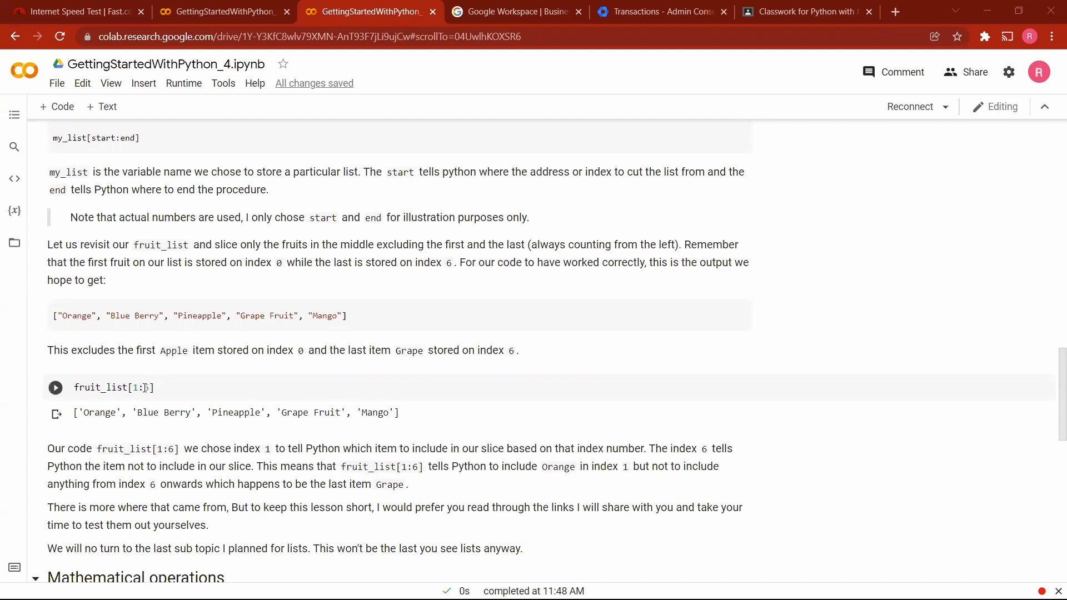
click(145, 388)
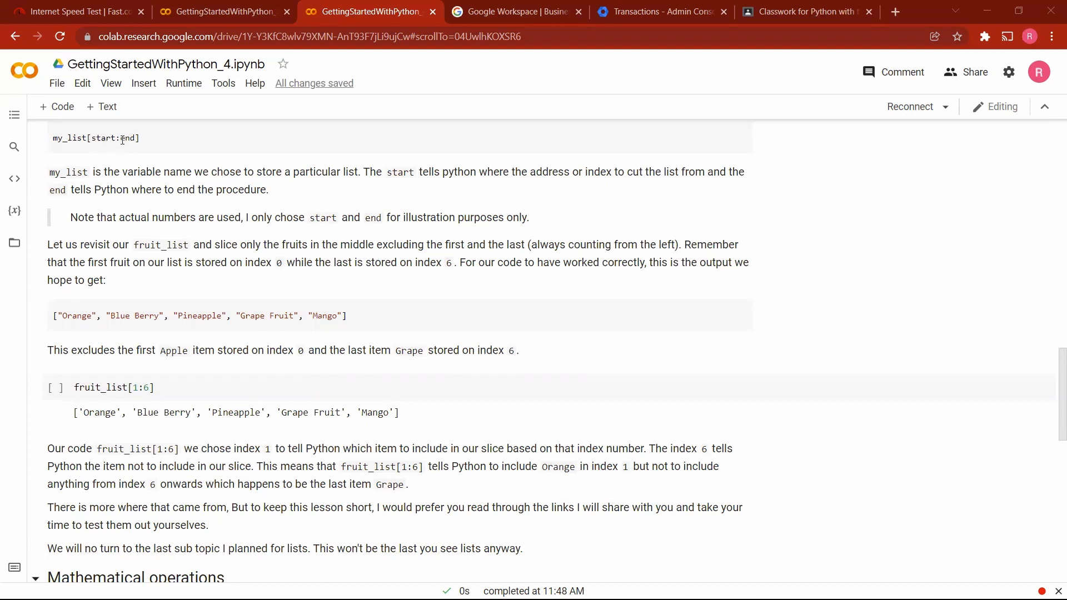
double_click(128, 138)
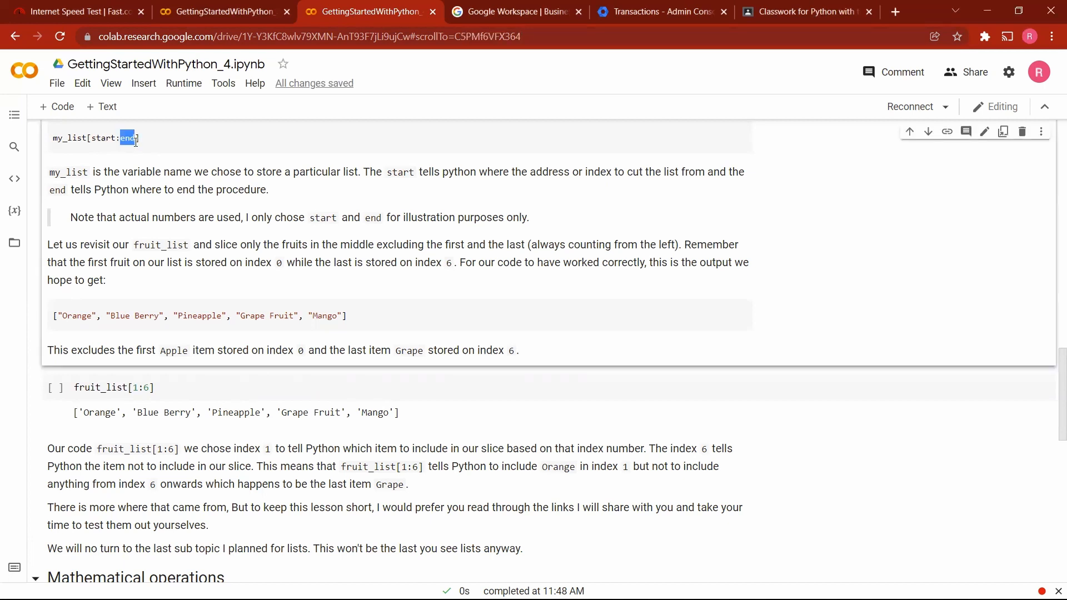
scroll(down, 3)
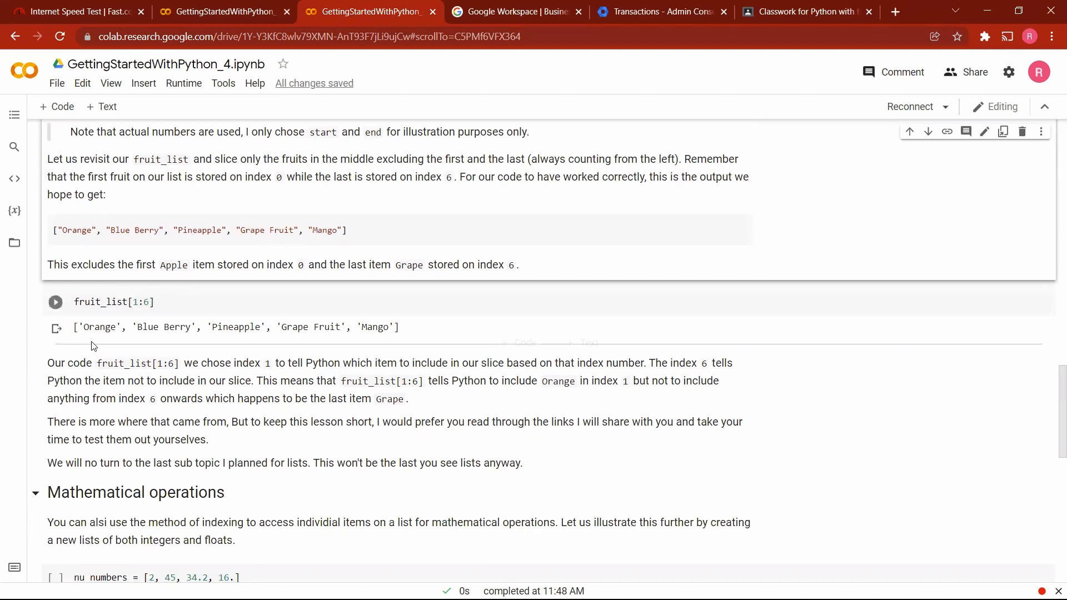
mouse_move(188, 344)
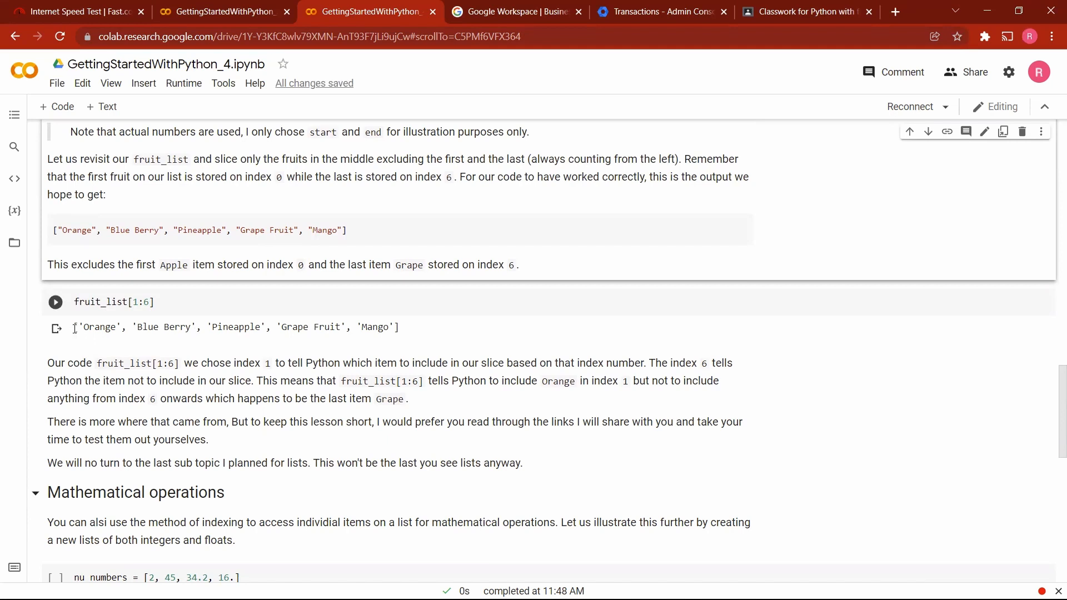
mouse_move(275, 286)
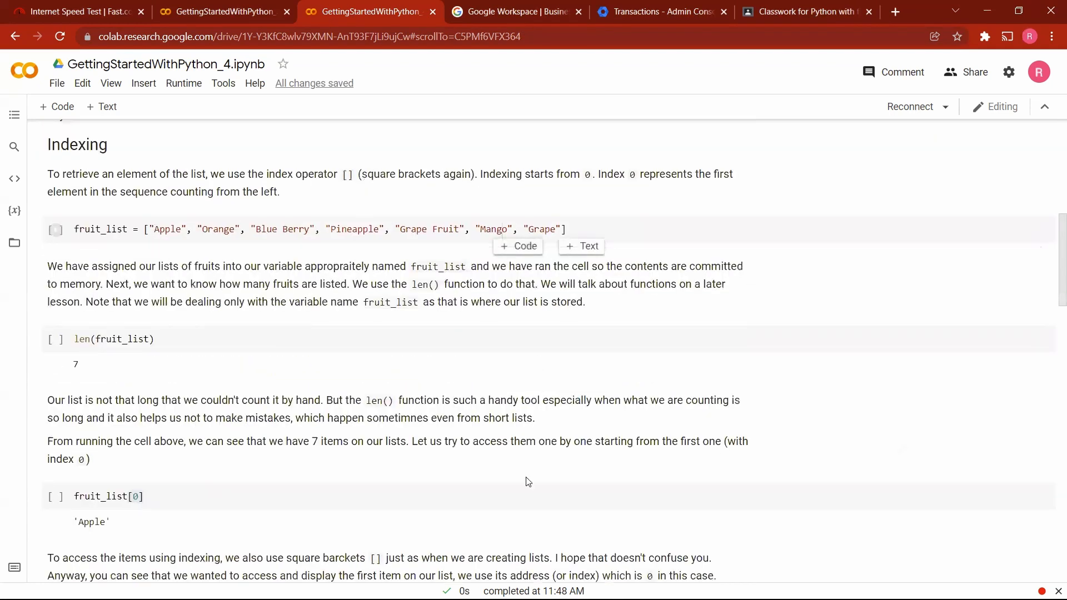
scroll(down, 3)
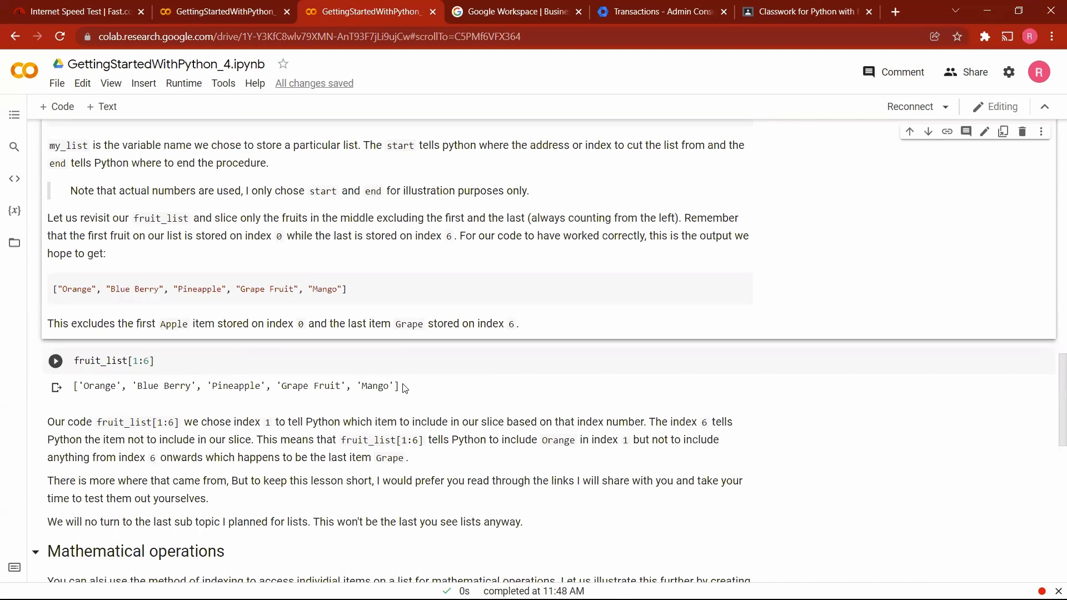
scroll(down, 3)
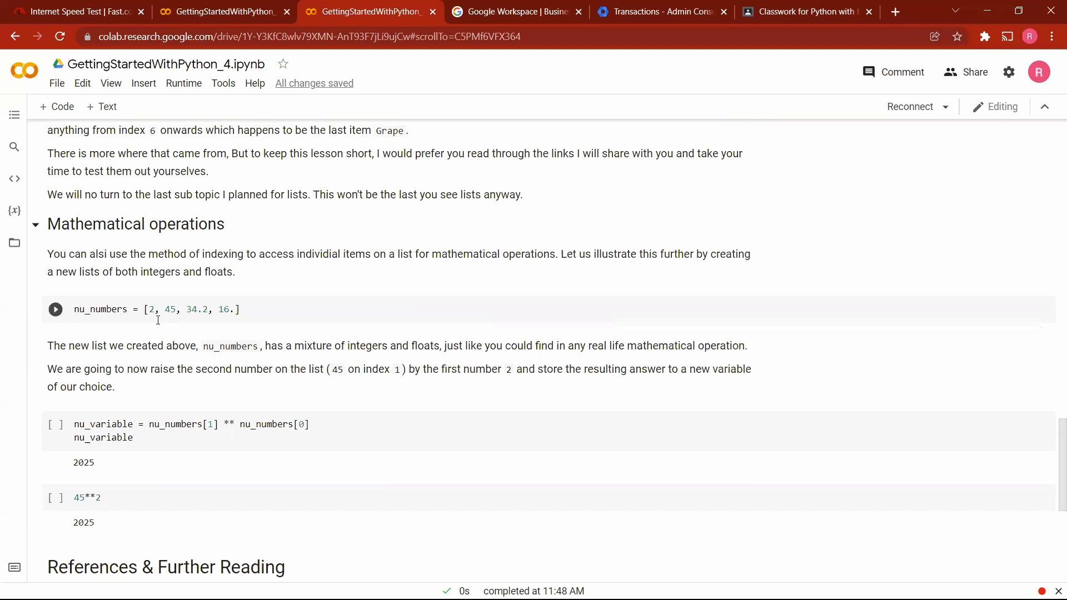
click(161, 309)
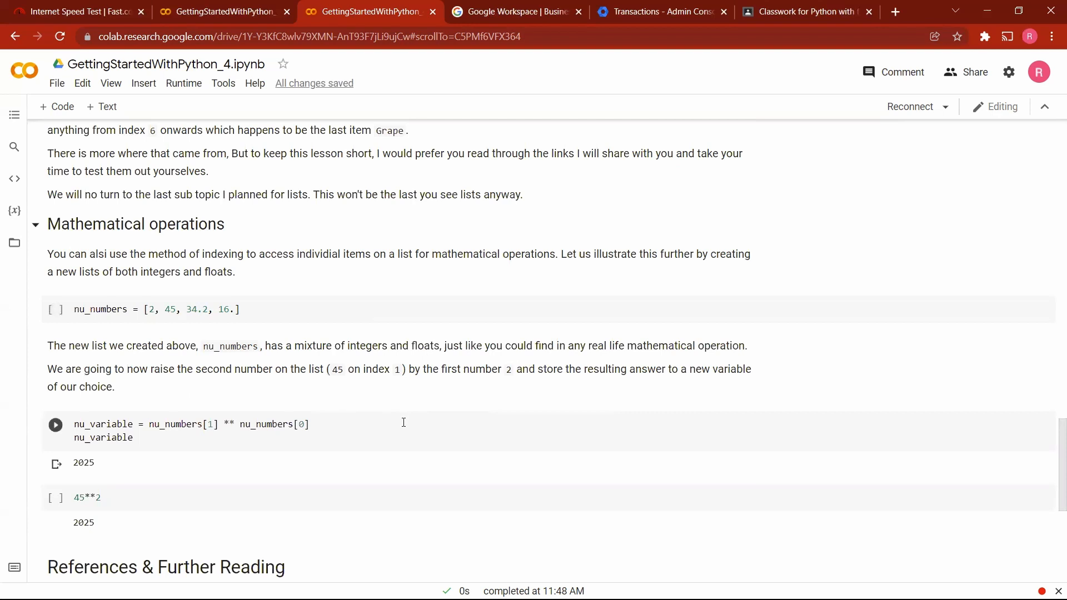
scroll(down, 3)
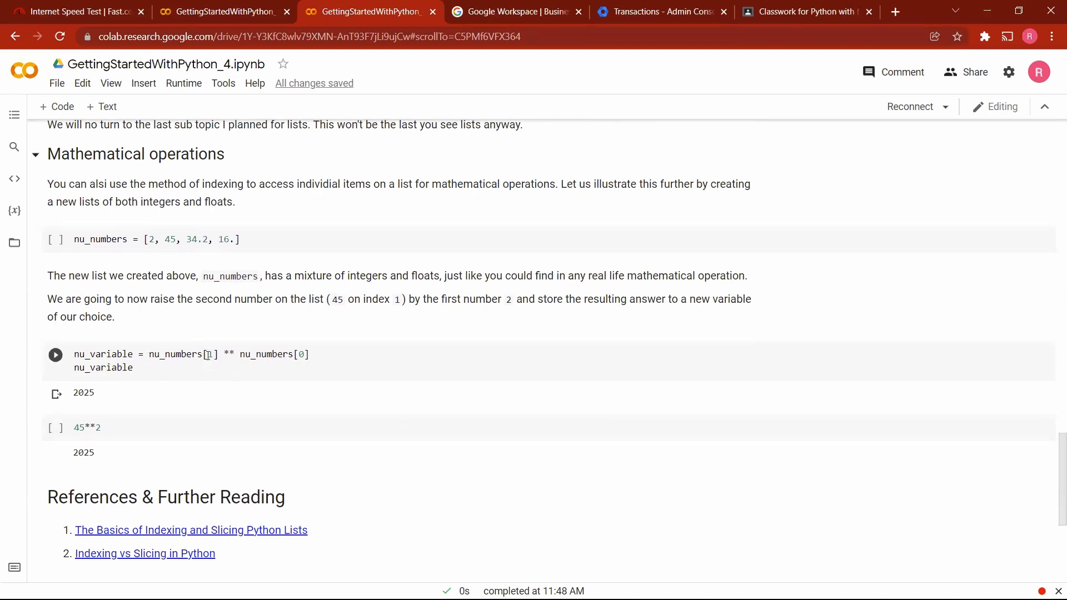
click(157, 239)
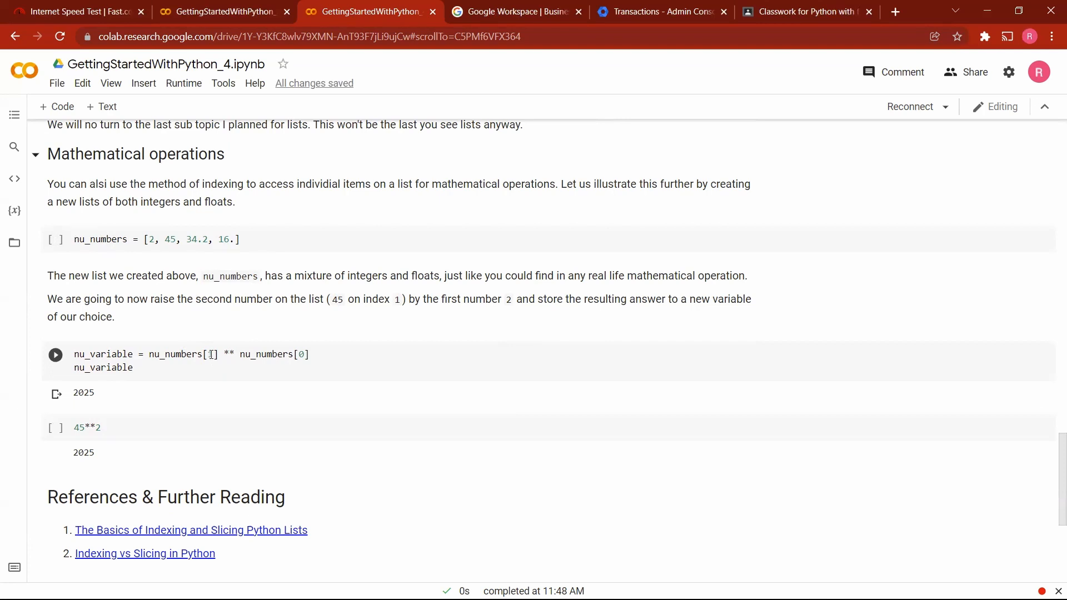
text(1)
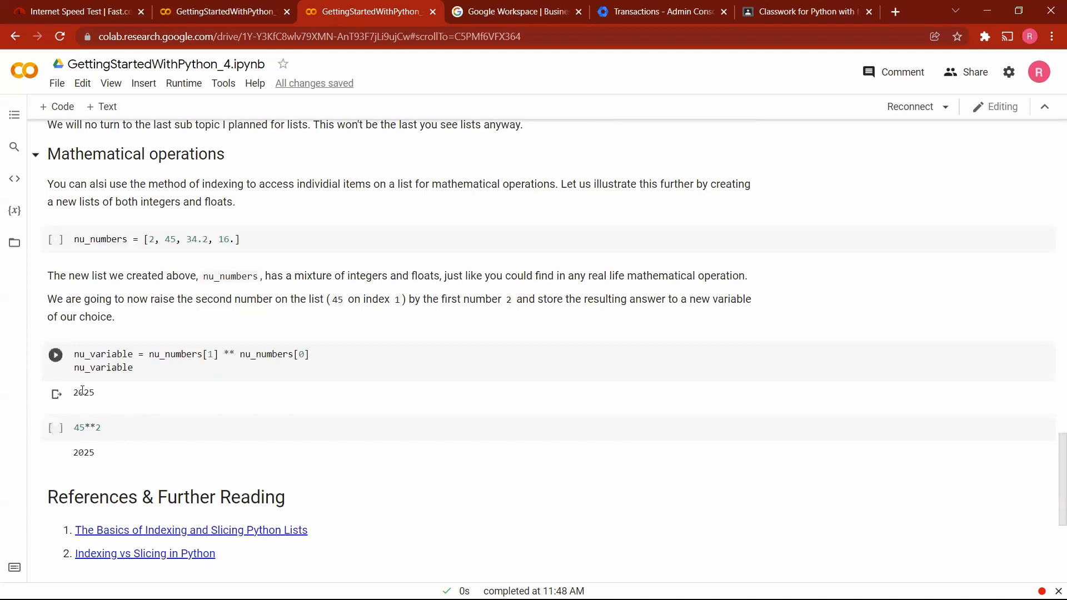
mouse_move(273, 408)
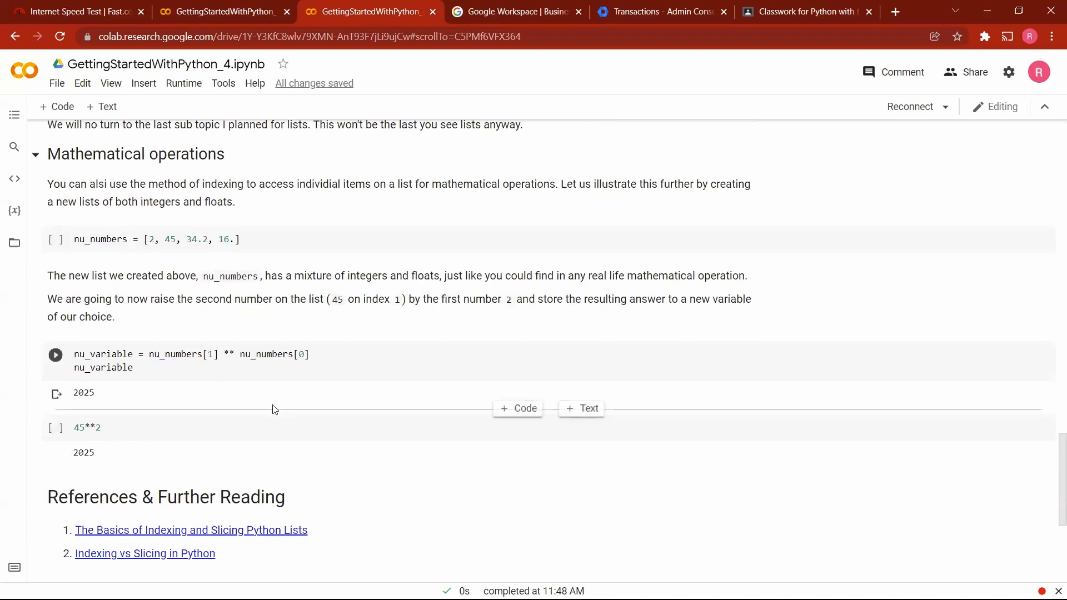
mouse_move(322, 414)
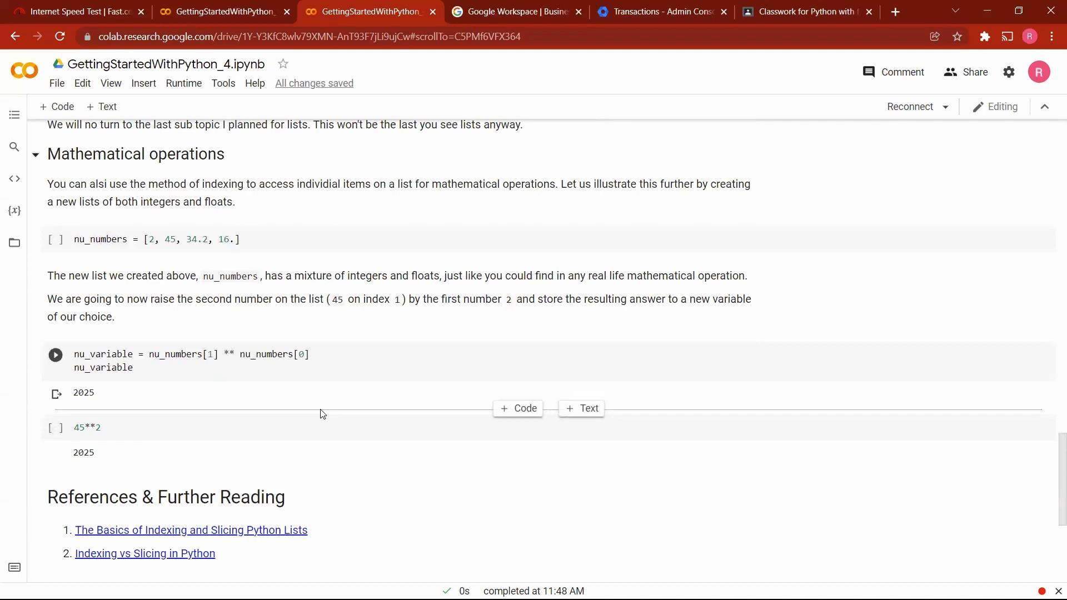